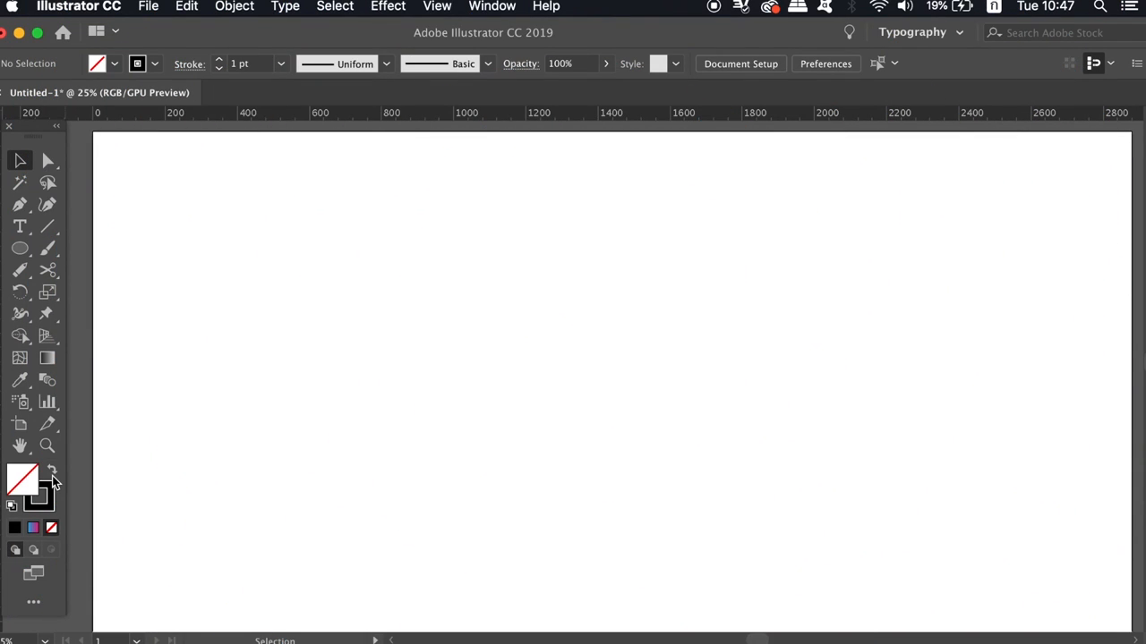
mouse_move(358, 360)
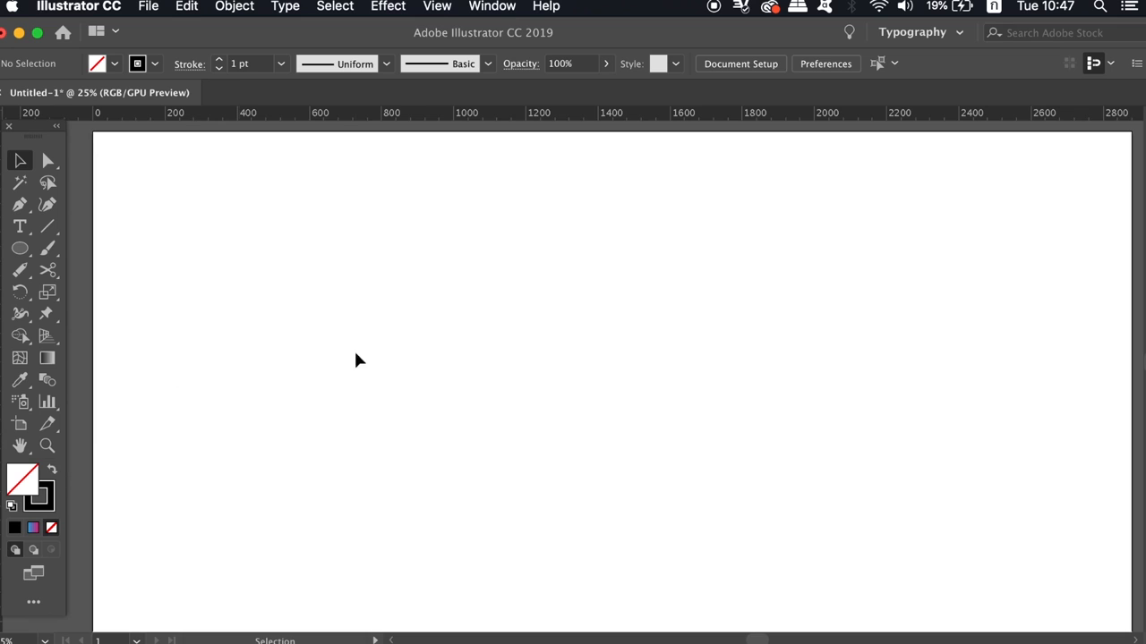
mouse_move(365, 364)
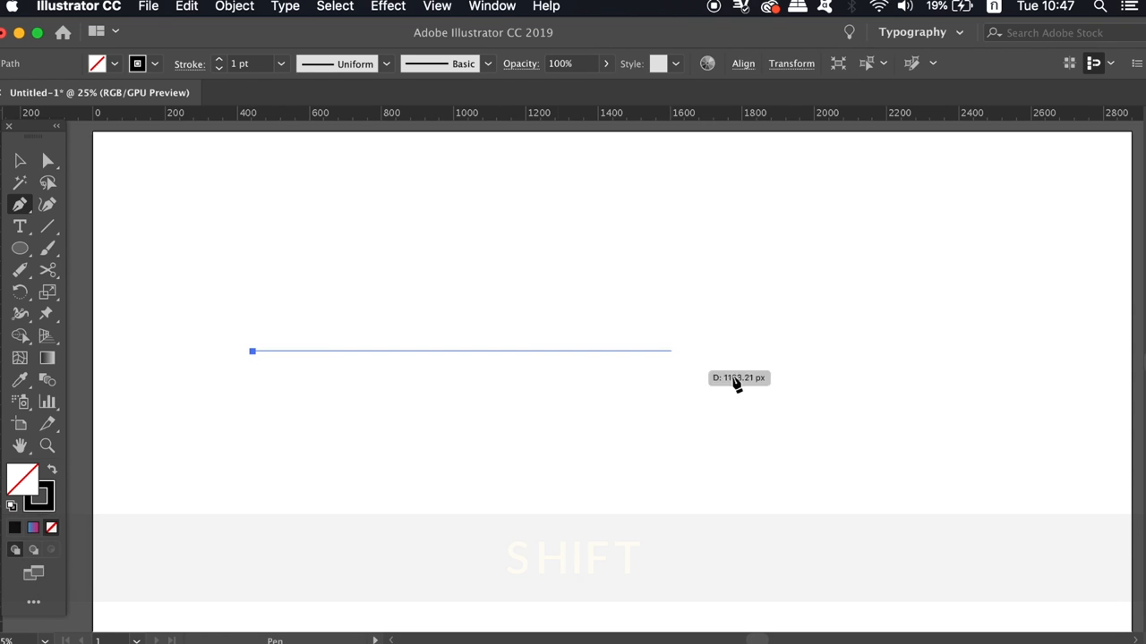
Step: Draw a horizontal line with a 60 pt stroke and Width Profile 4 taper
left_click(957, 351)
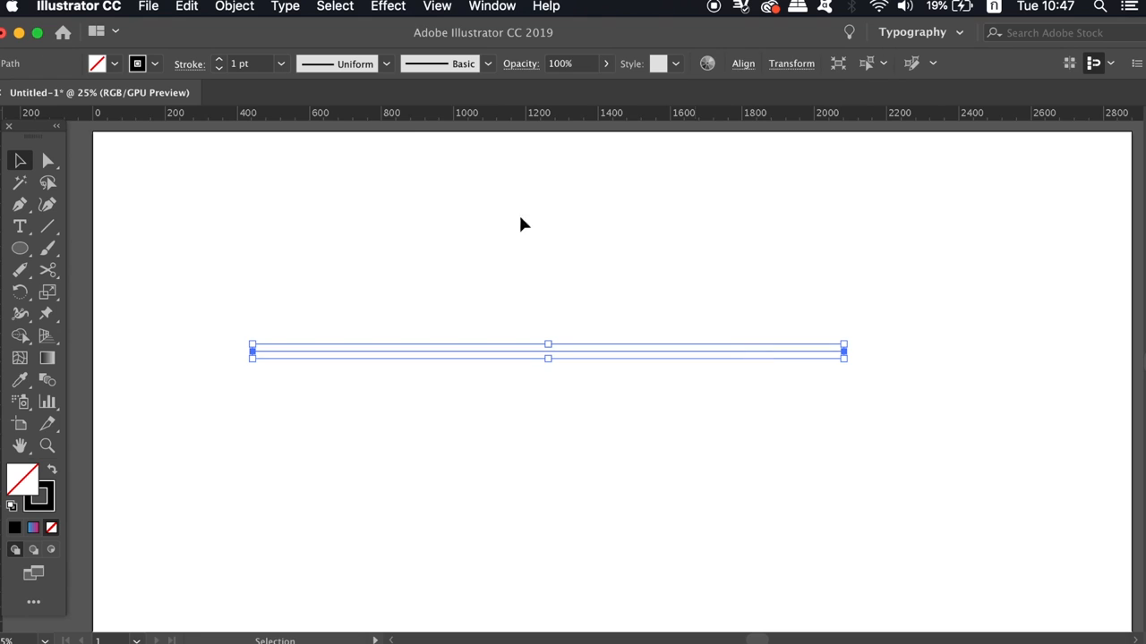
left_click(281, 63)
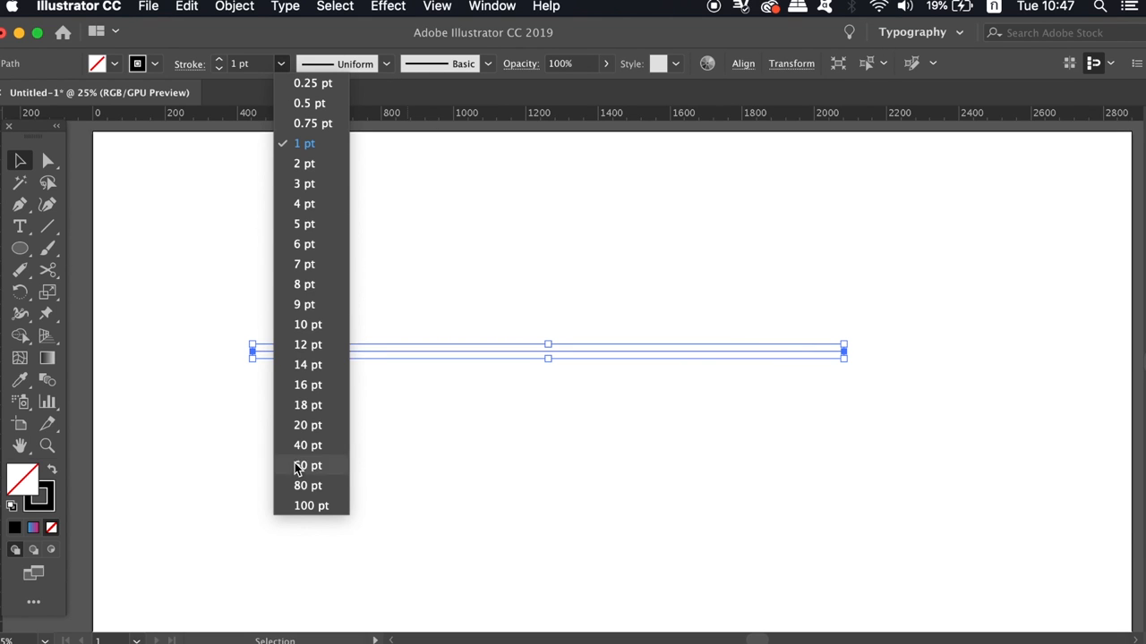
left_click(307, 465)
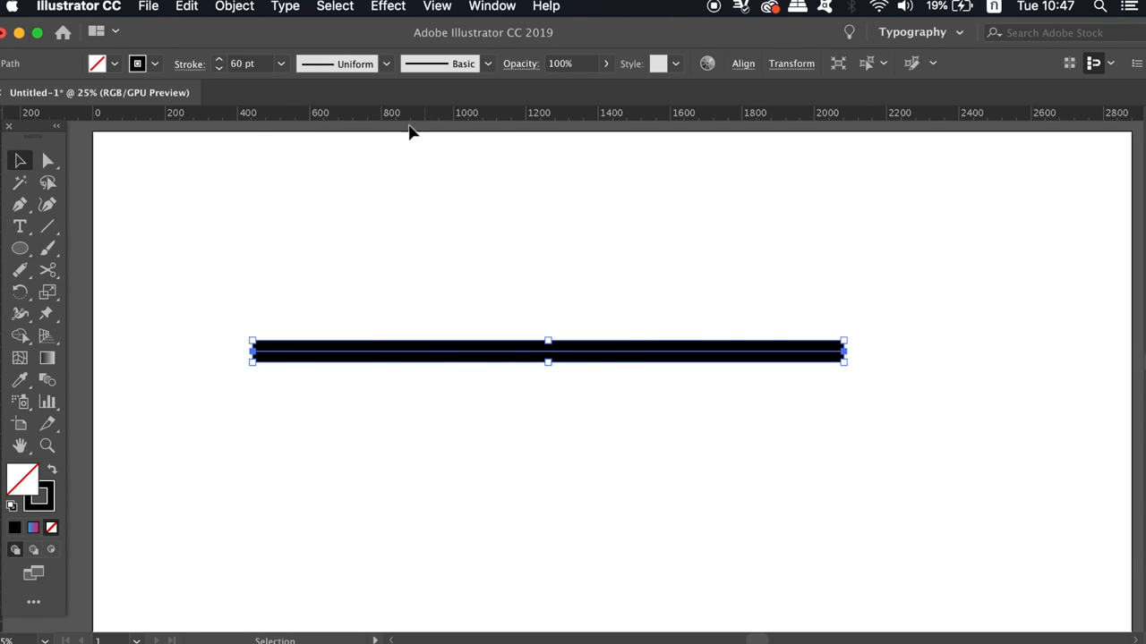
left_click(385, 64)
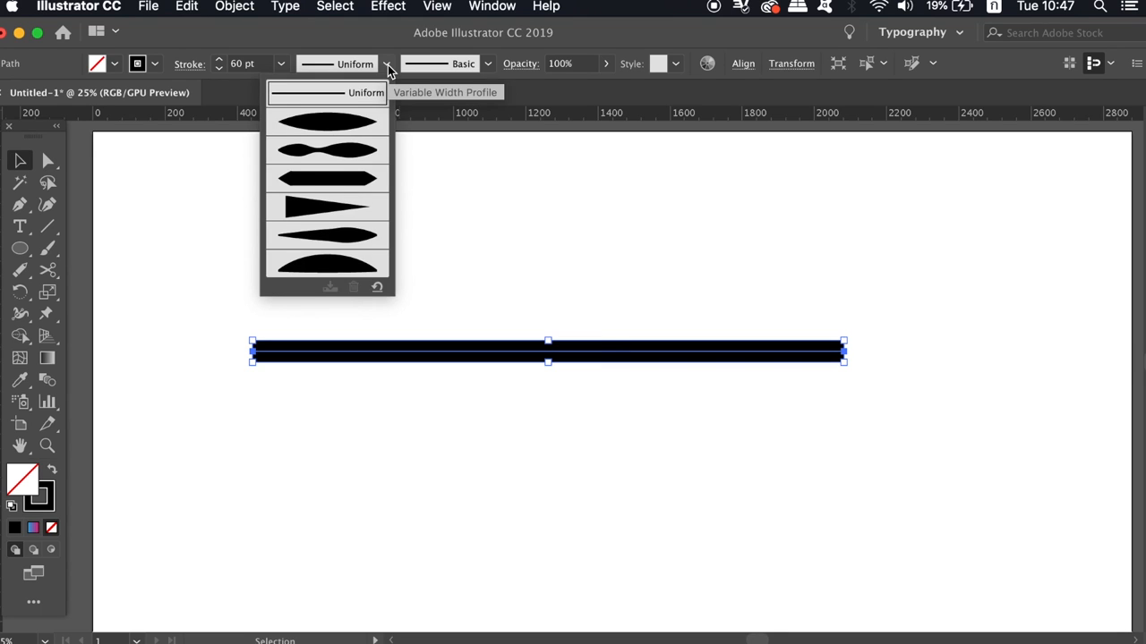
mouse_move(331, 206)
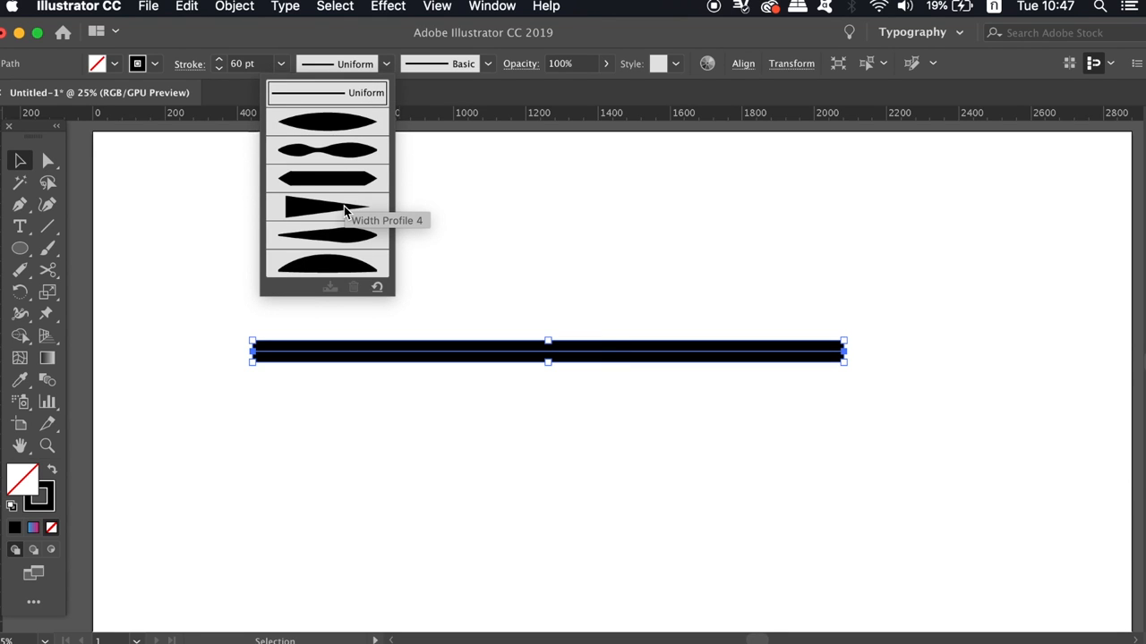
left_click(327, 206)
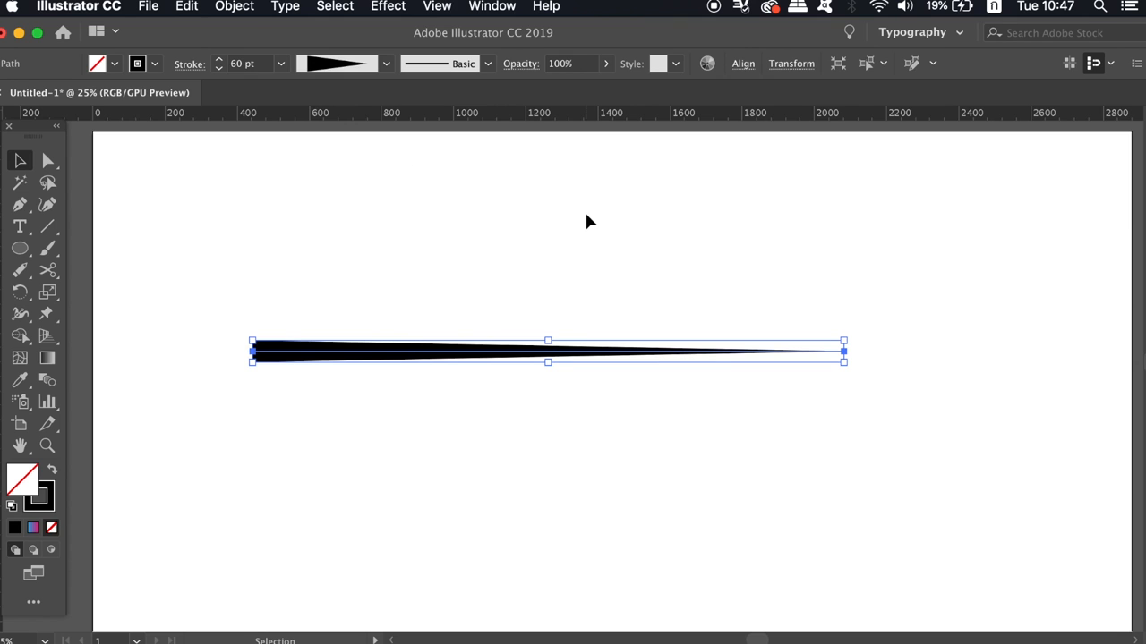
mouse_move(228, 6)
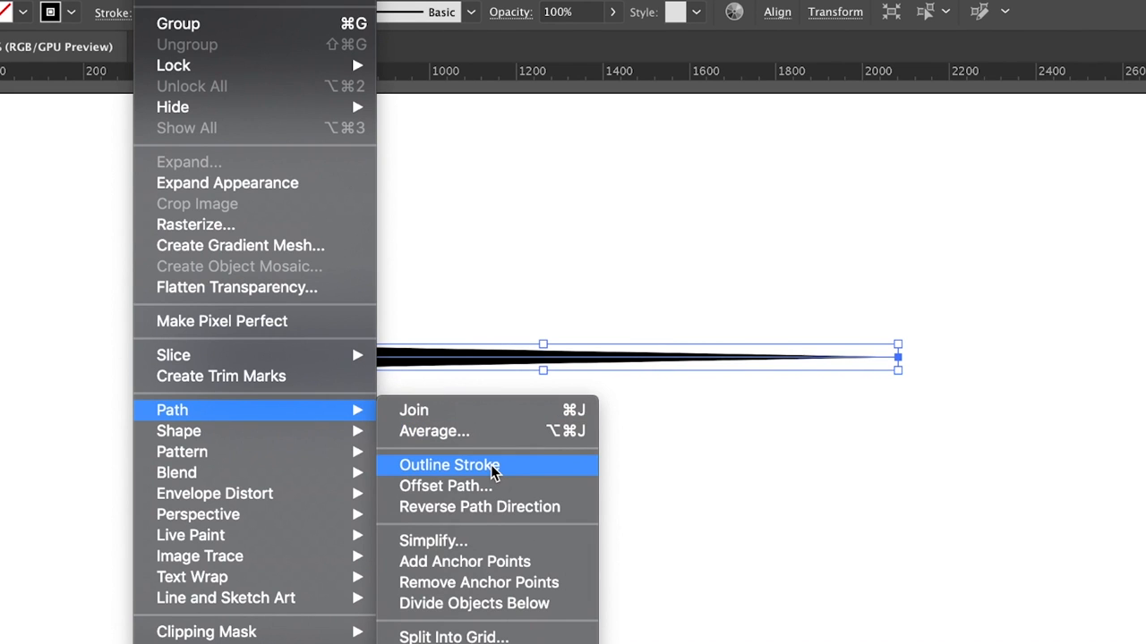
Step: Outline the tapered stroke, duplicate it, rotate the copy 180° and join both wedges
left_click(449, 465)
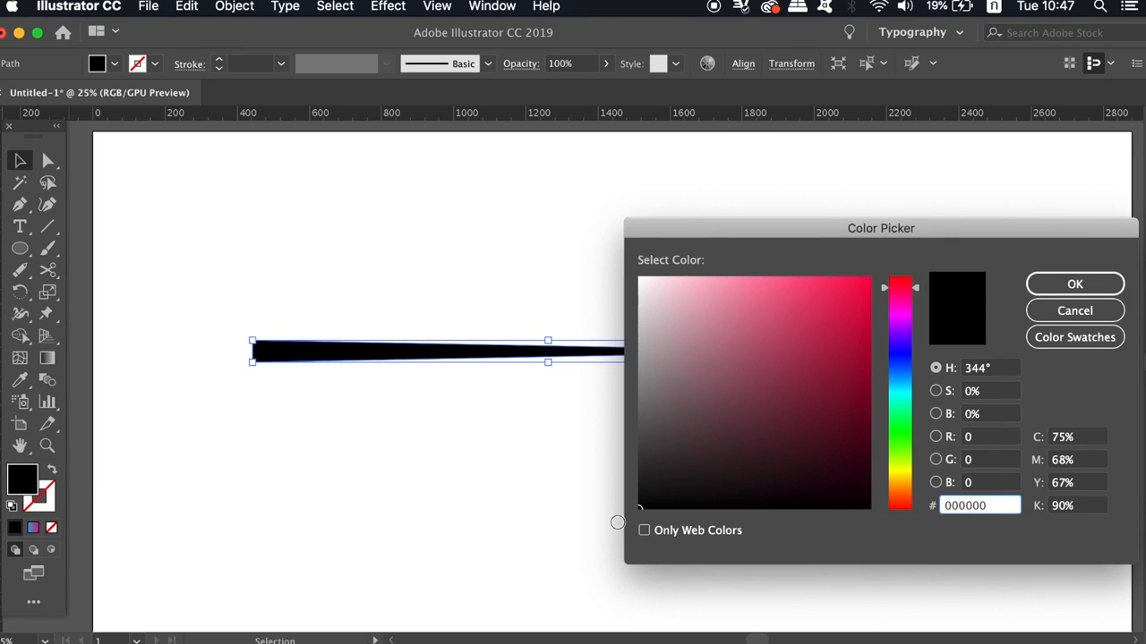
left_click(1074, 284)
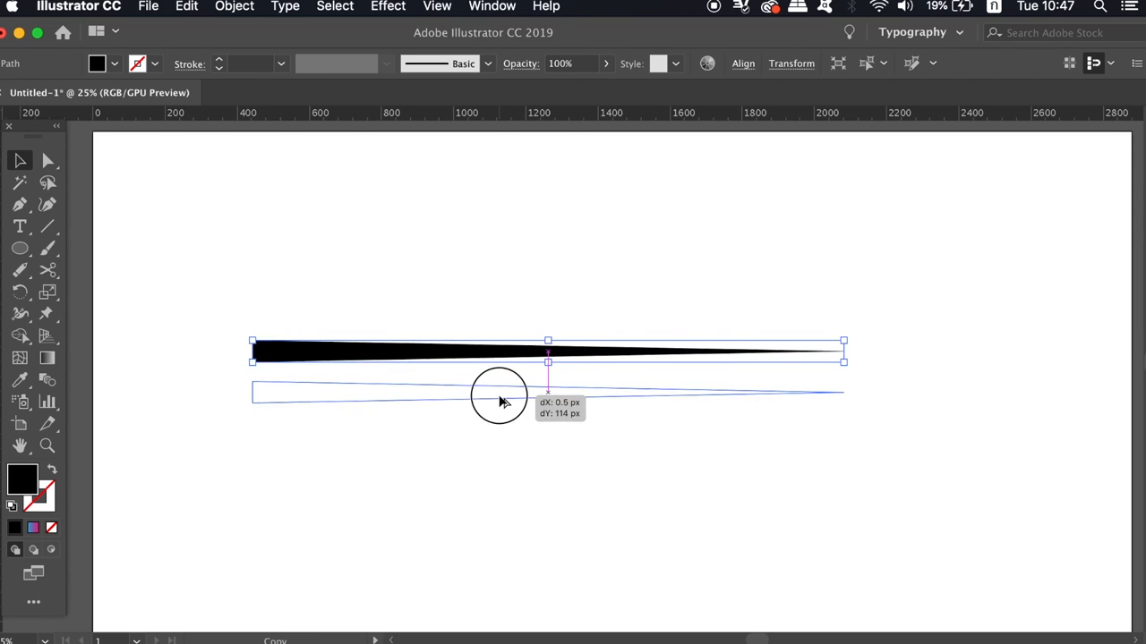
left_click(234, 7)
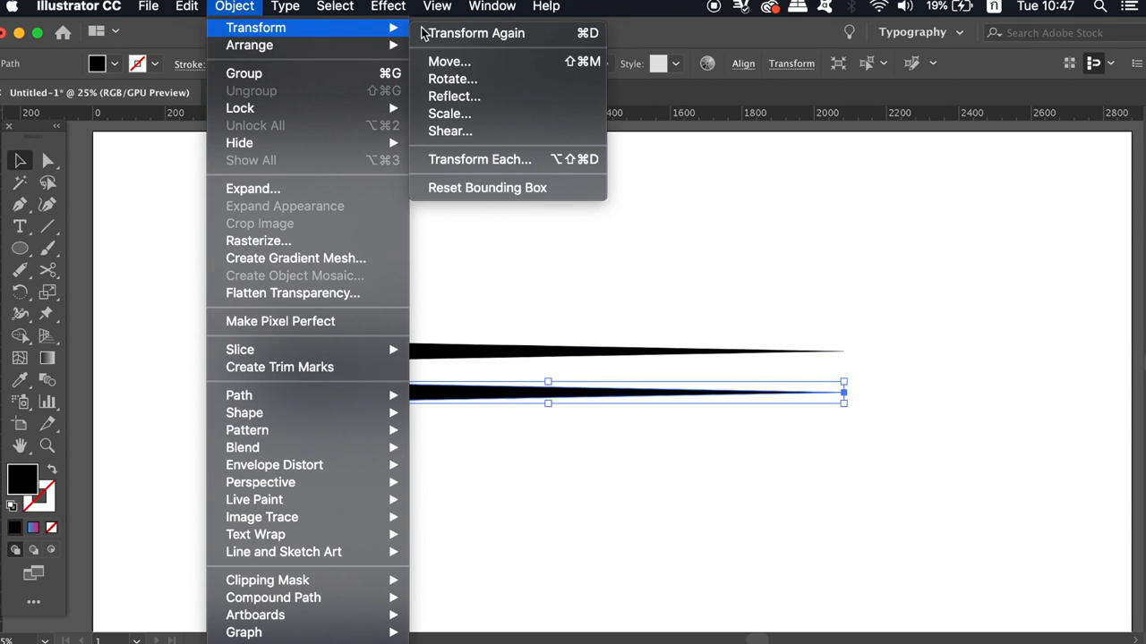
left_click(452, 78)
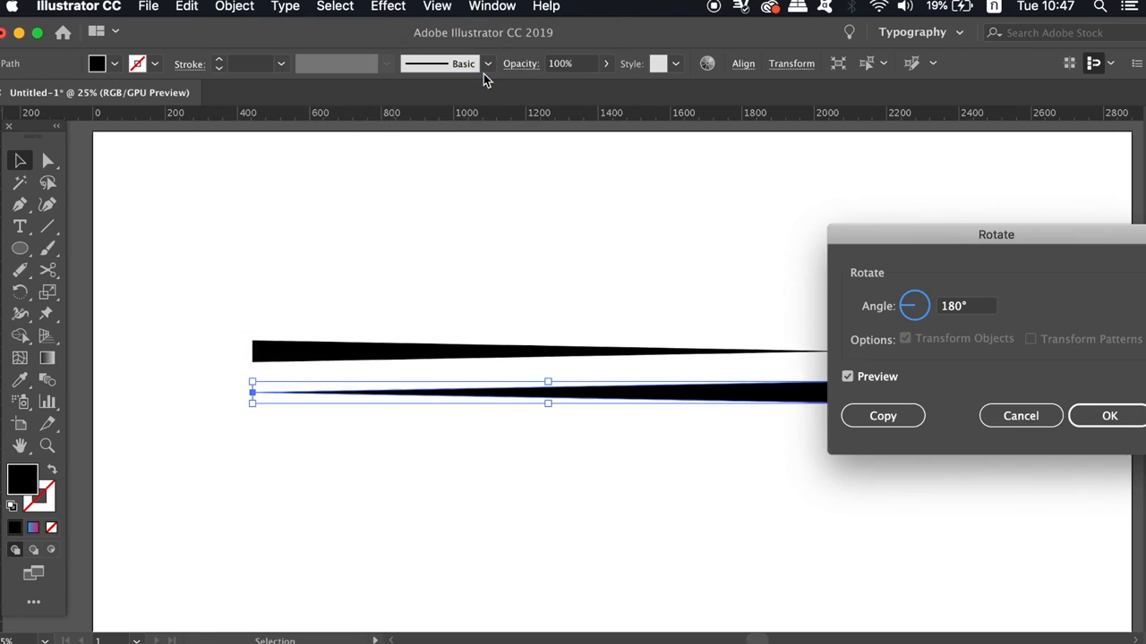
left_click(1109, 415)
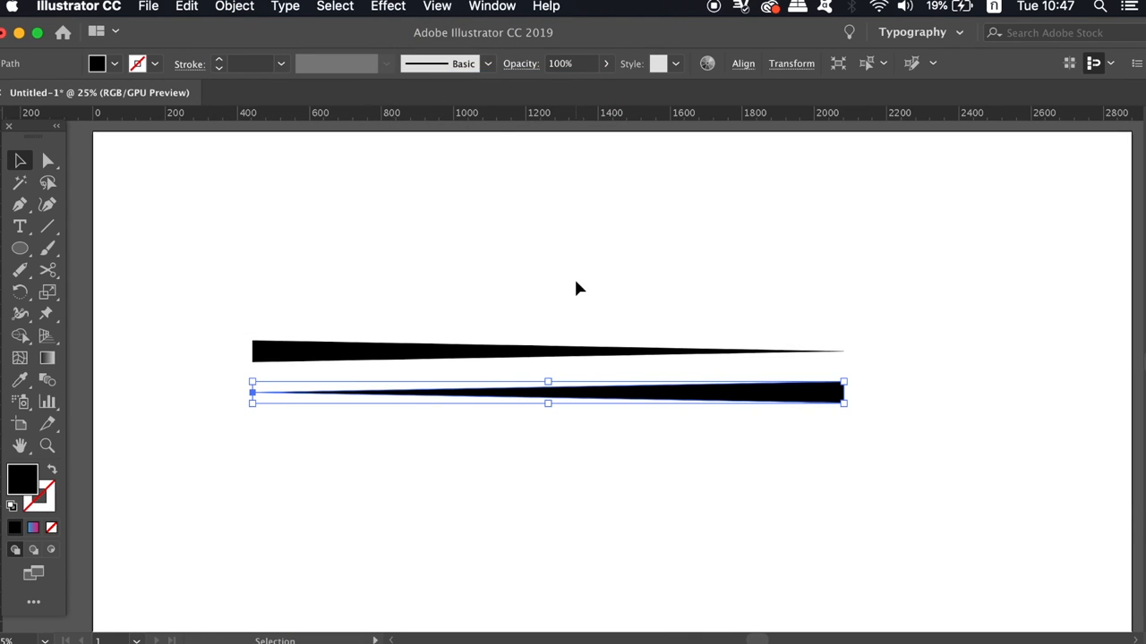
left_click_drag(548, 394, 548, 385)
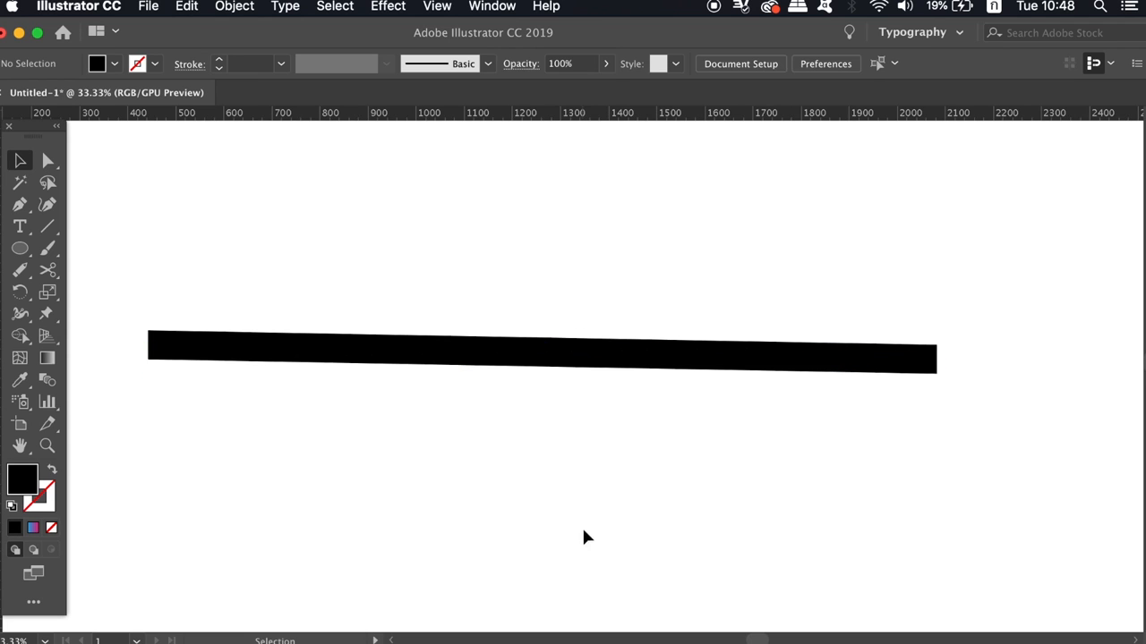
mouse_move(626, 379)
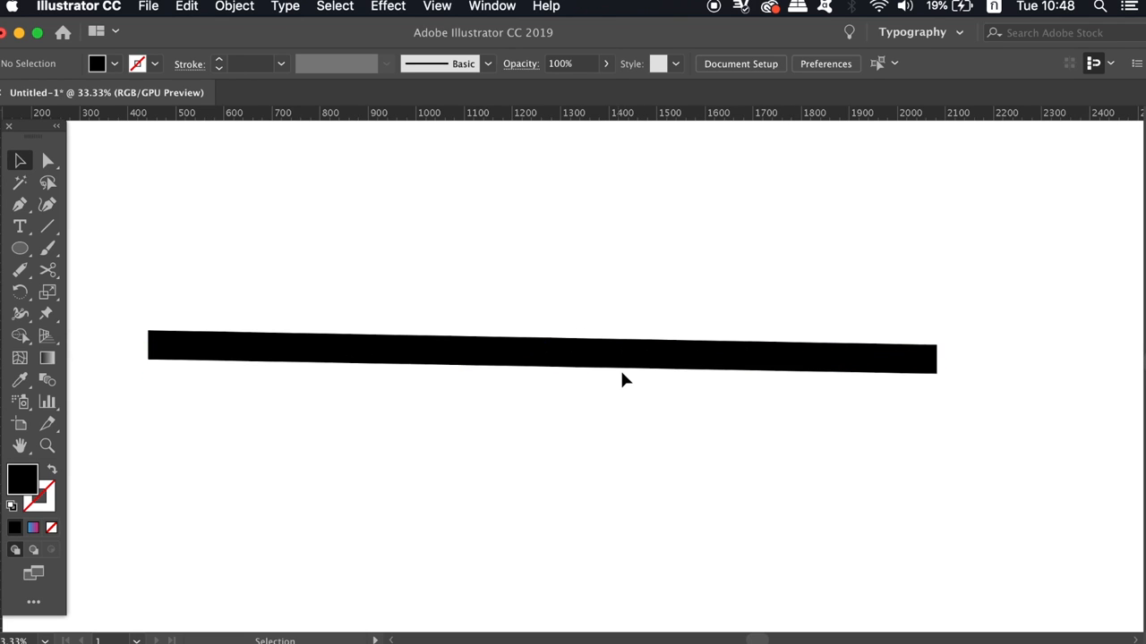
Step: Recolour one wedge dark grey and level the bar along a horizontal ruler guide
double_click(22, 481)
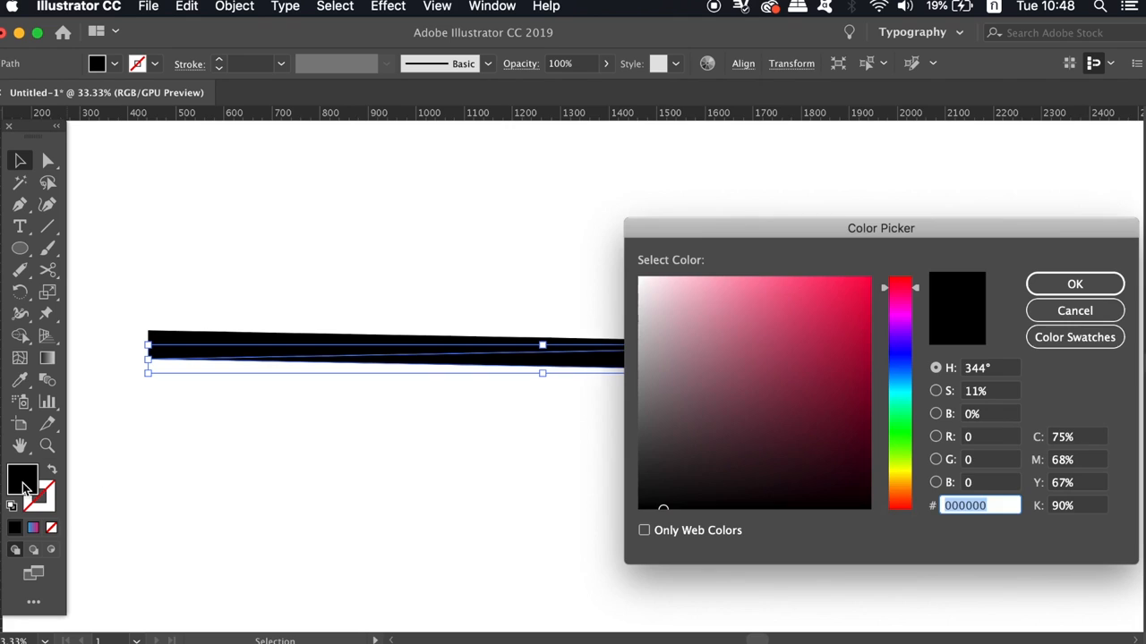
left_click(716, 421)
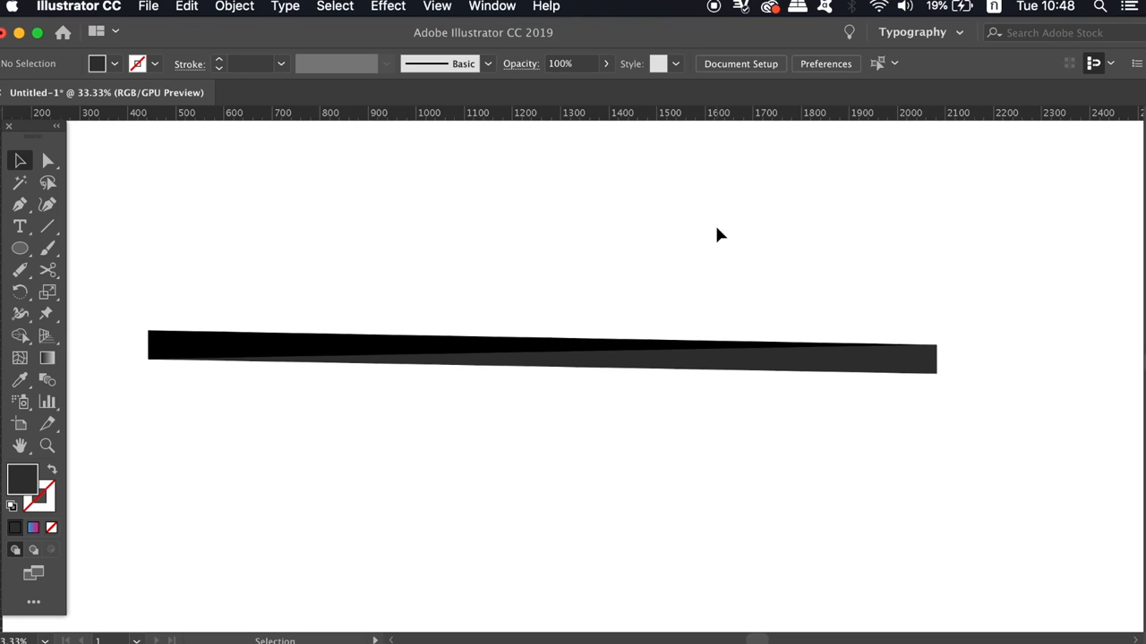
mouse_move(564, 171)
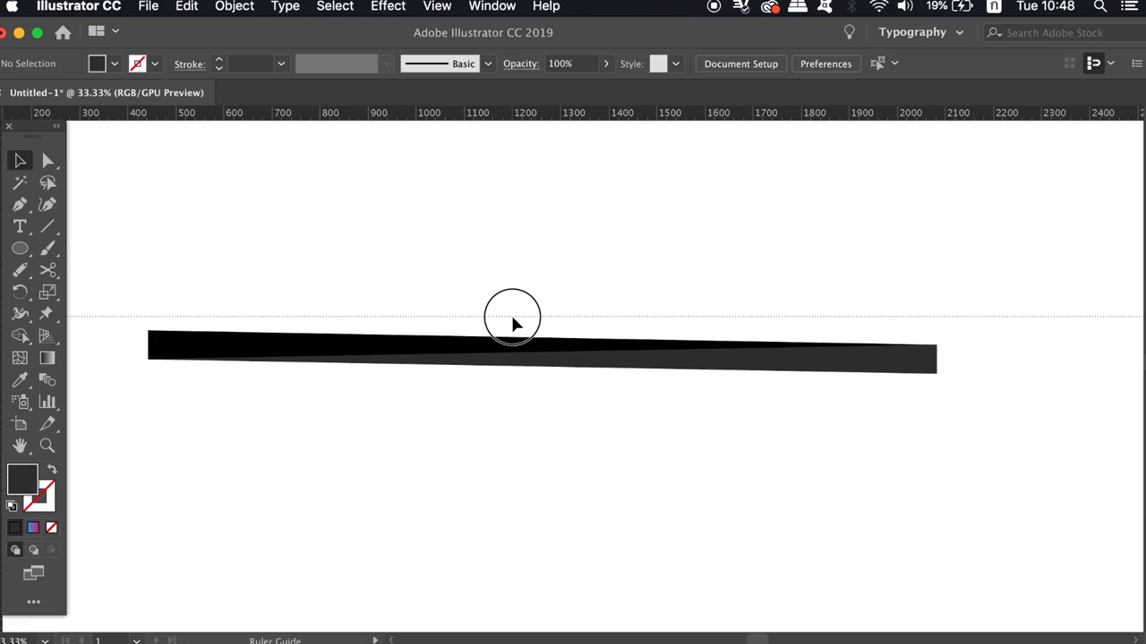
left_click(513, 317)
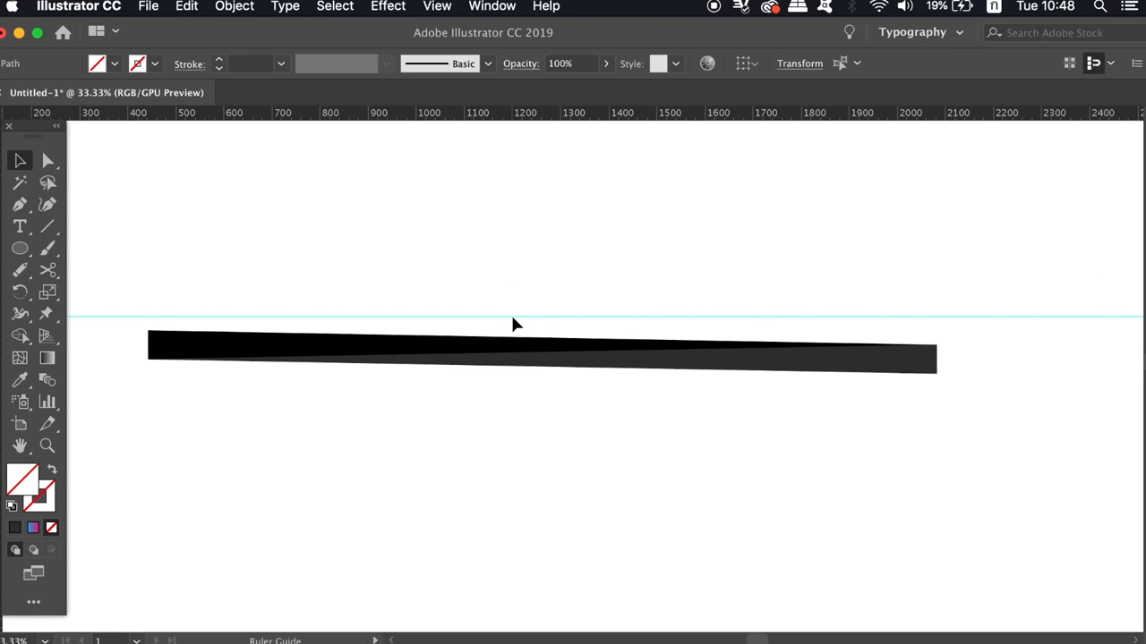
left_click(626, 349)
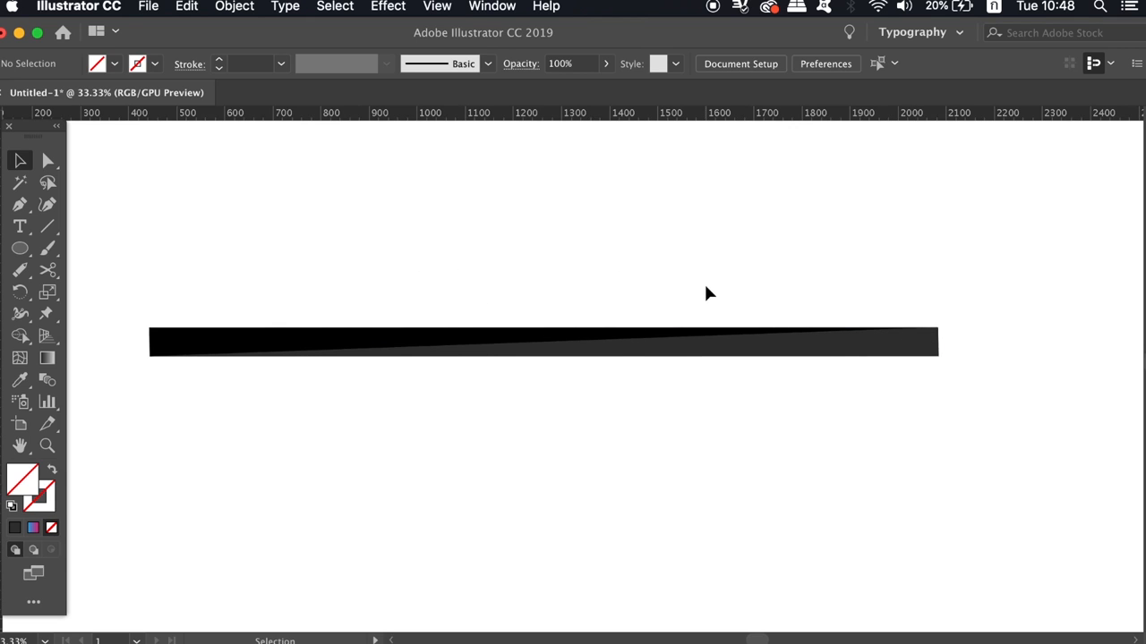
Step: Copy the two-tone bar directly below and repeat with Cmd+D to stack eight bars
left_click(543, 342)
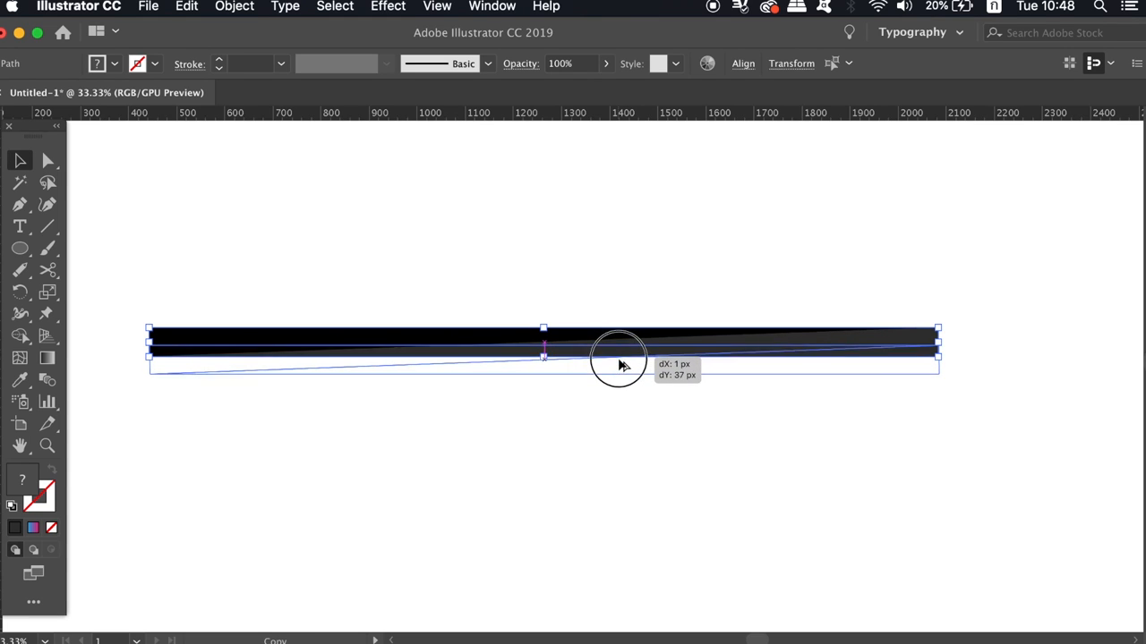
left_click_drag(622, 364, 622, 376)
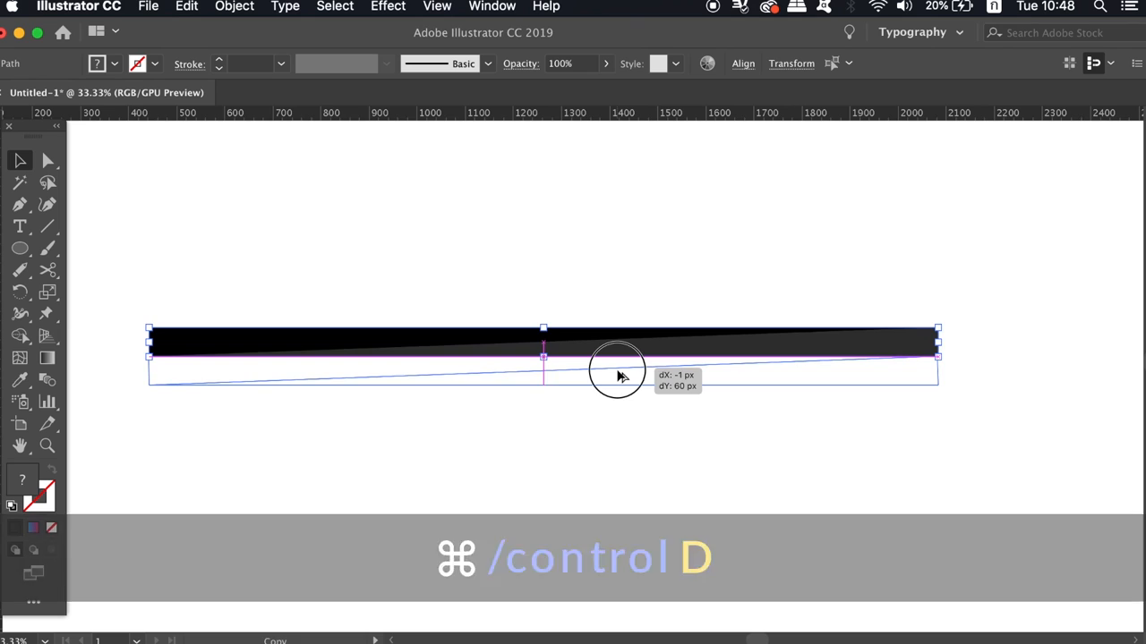
key("cmd+d")
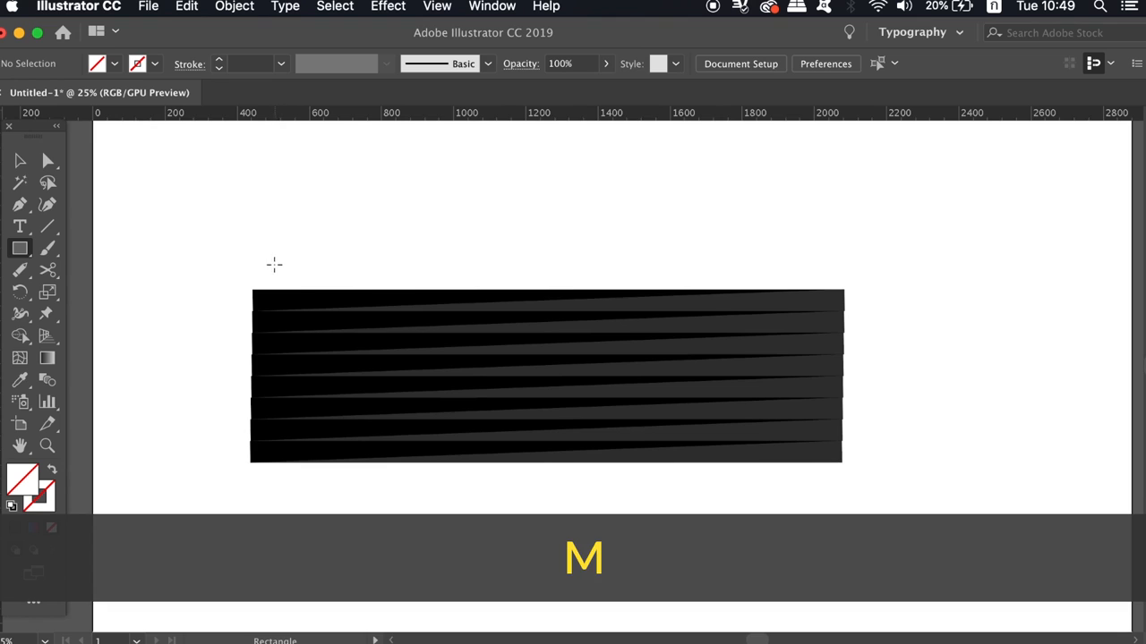
Step: Draw a rectangle over the bar stack and clip the bars to it
left_click_drag(275, 264, 823, 545)
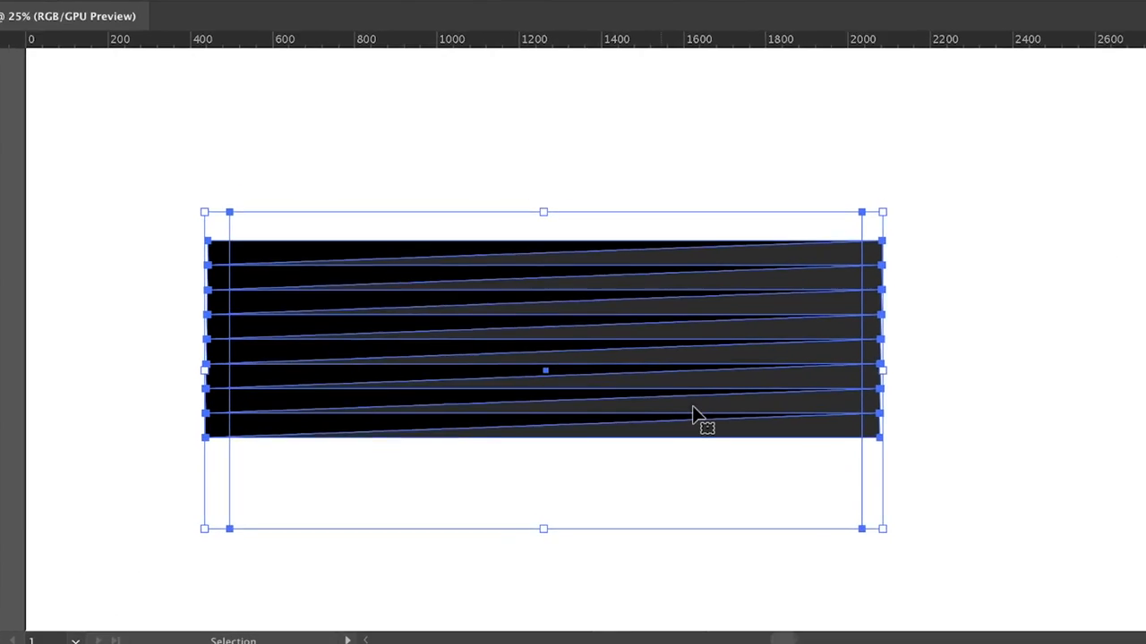
right_click(698, 414)
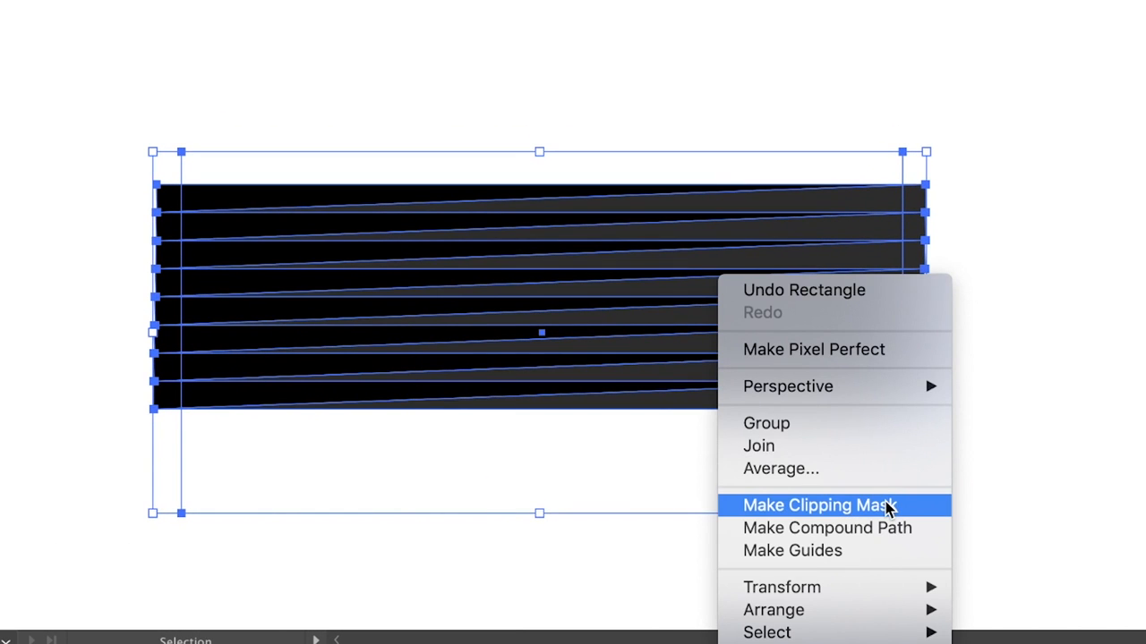
left_click(818, 505)
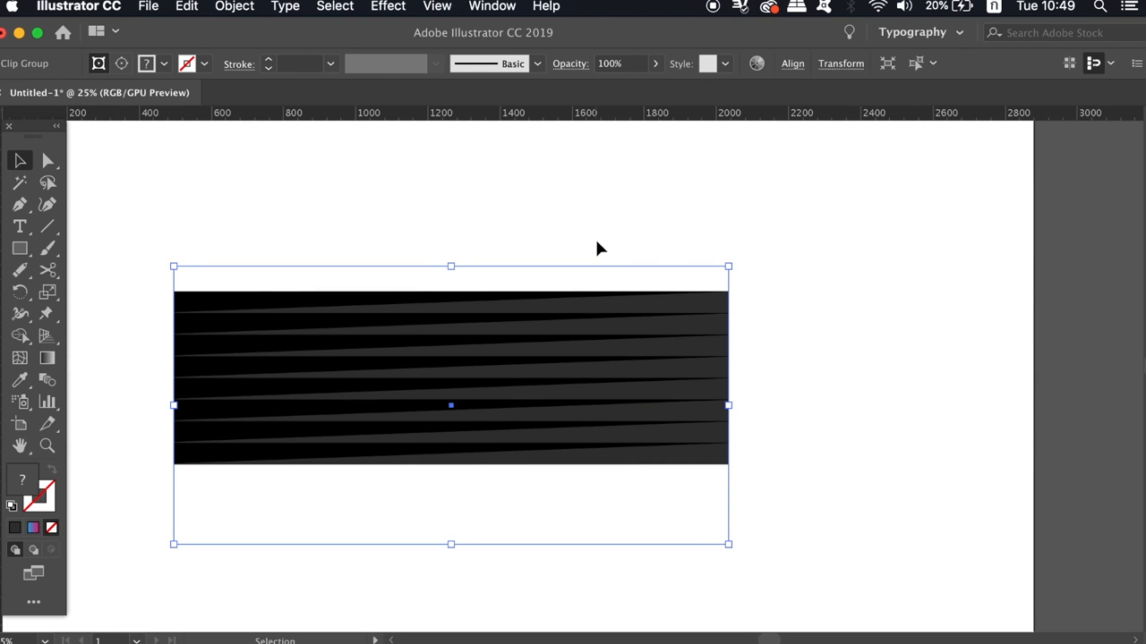
mouse_move(505, 6)
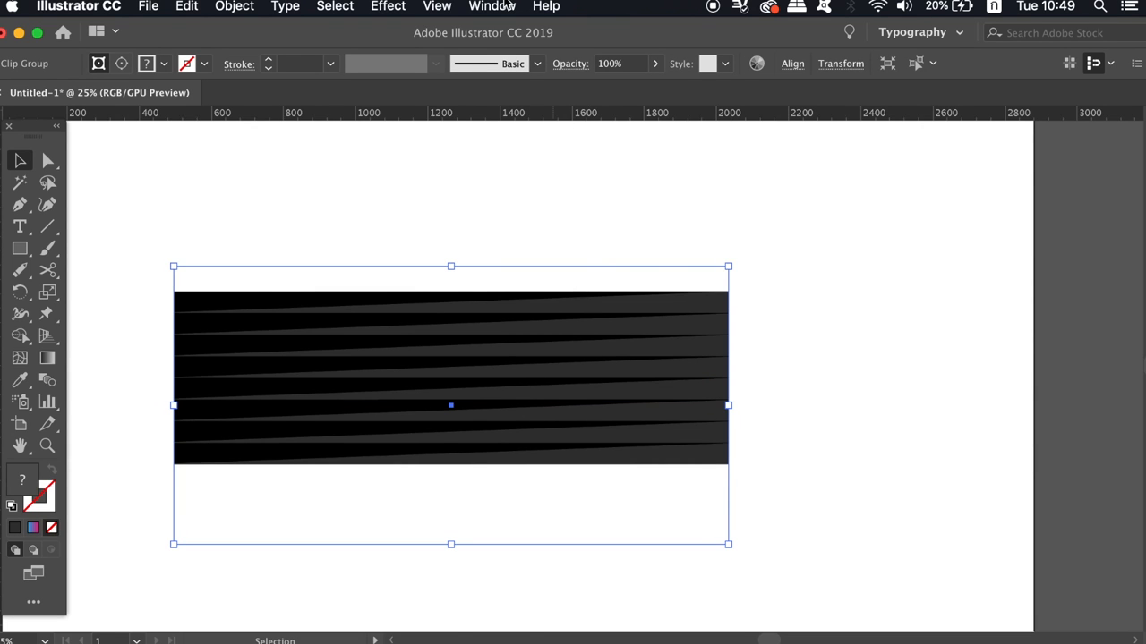
Step: Apply a Pathfinder operation to split the clipped stripes into separate trimmed shapes
left_click(491, 6)
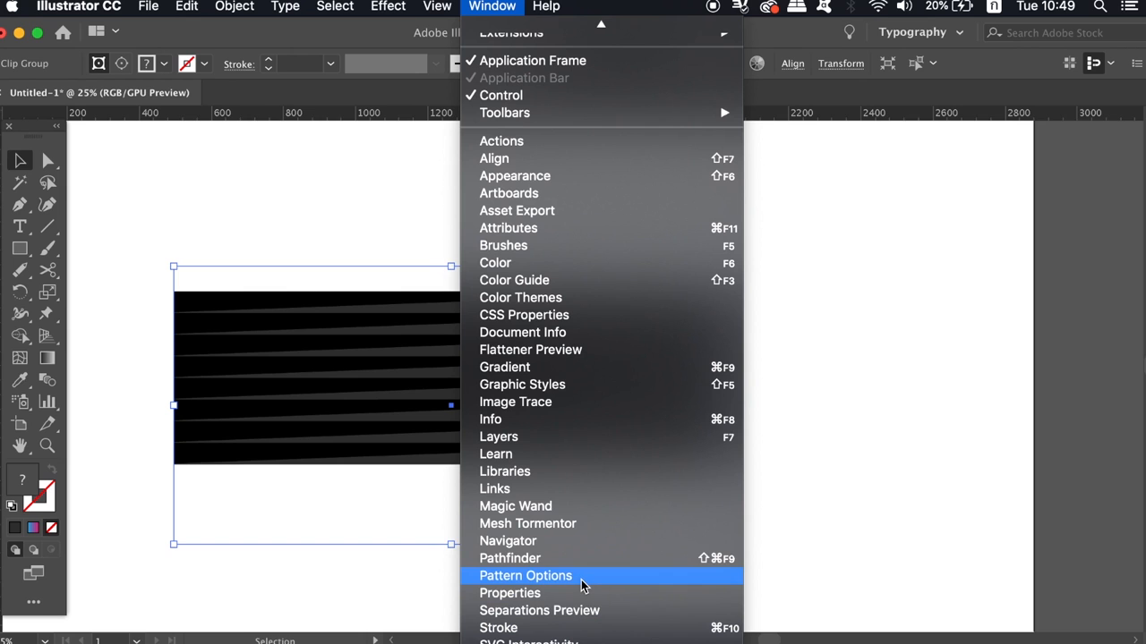
left_click(510, 558)
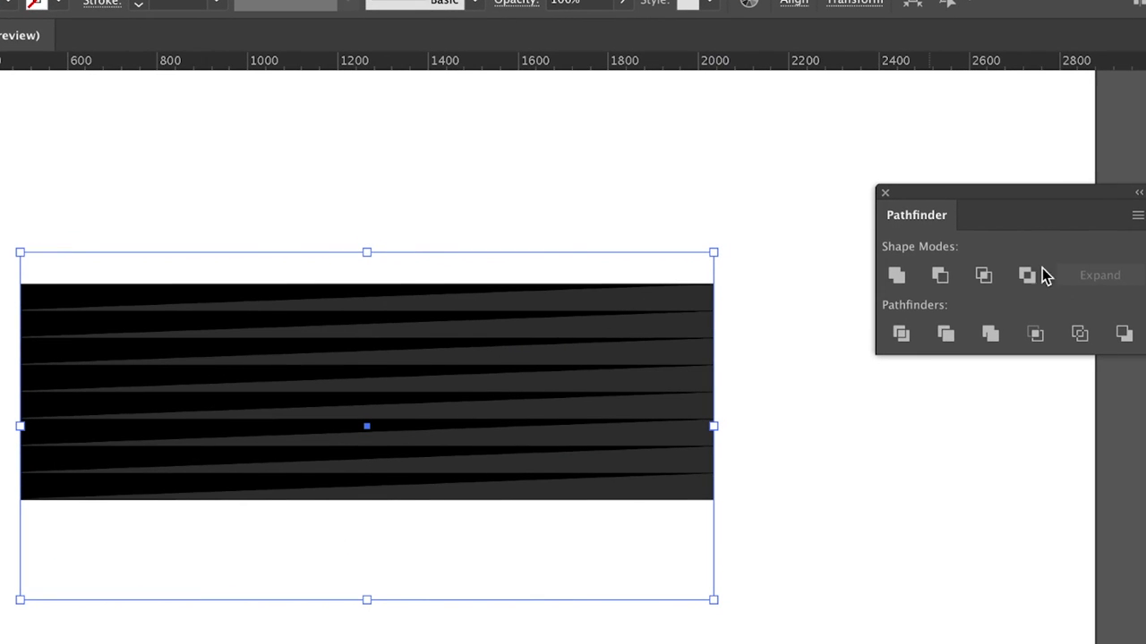
left_click(945, 333)
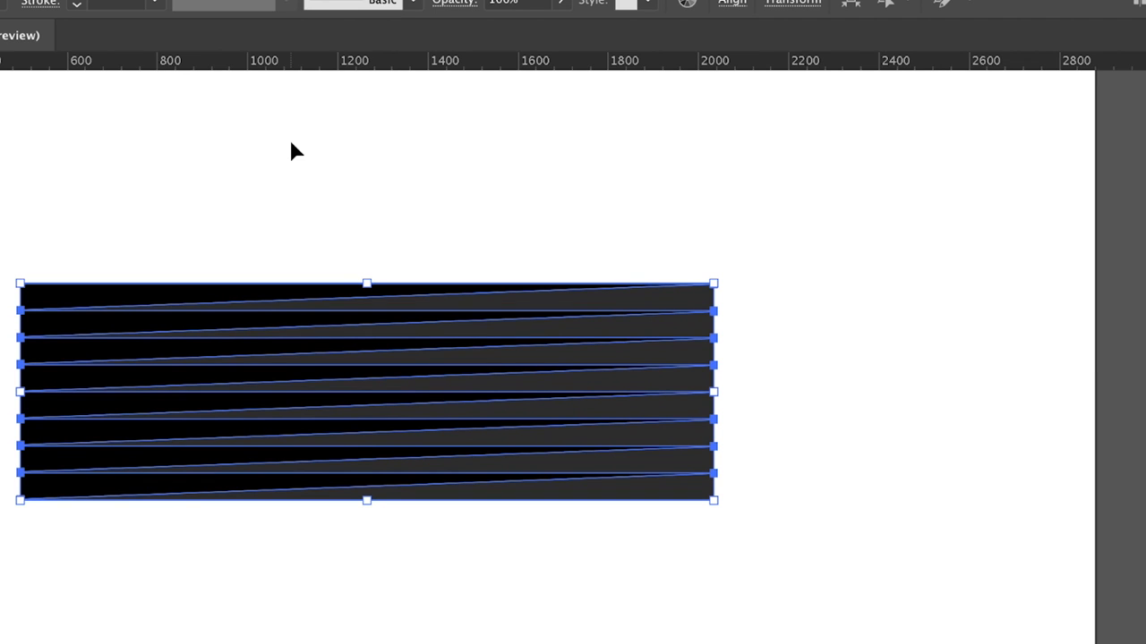
mouse_move(286, 267)
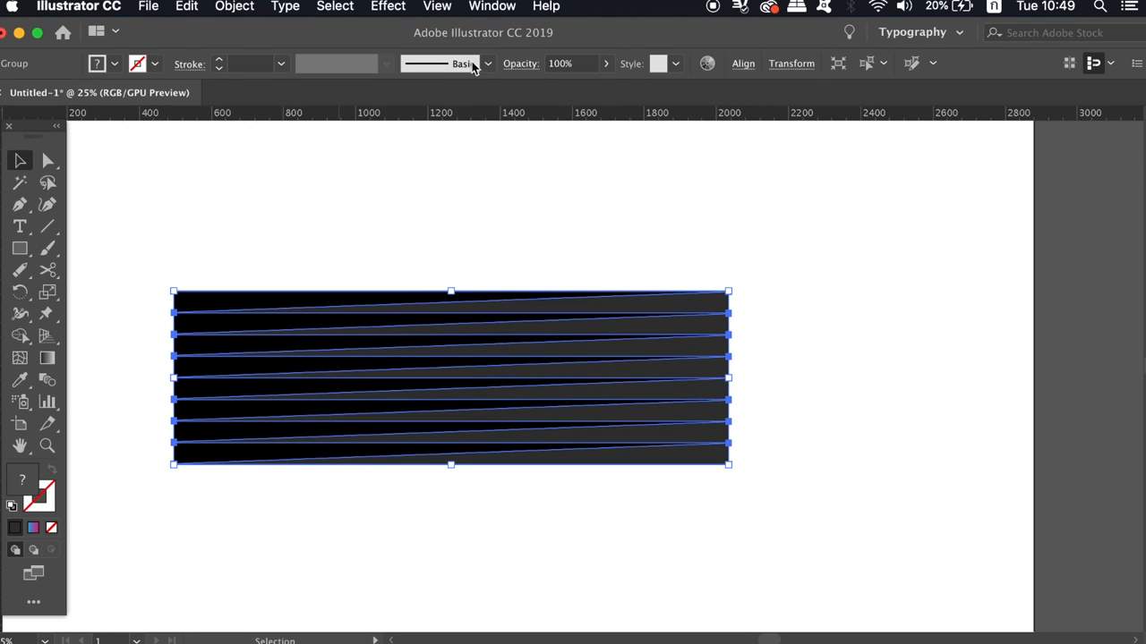
Step: Create a new Pattern Brush from the striped wedge artwork
left_click(487, 64)
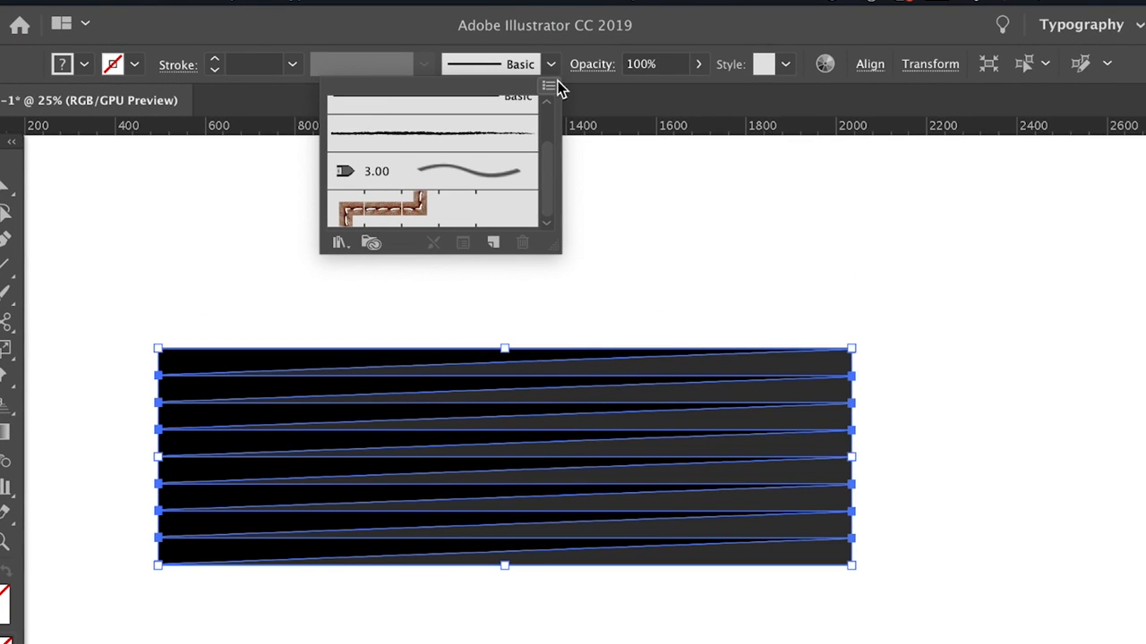
left_click(547, 85)
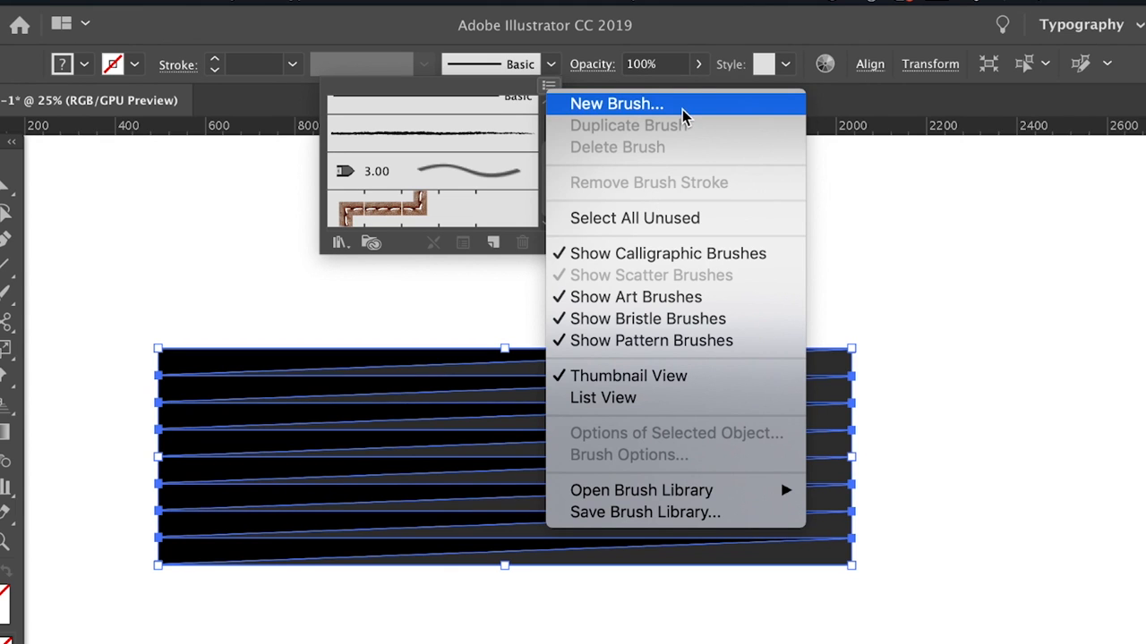
left_click(616, 104)
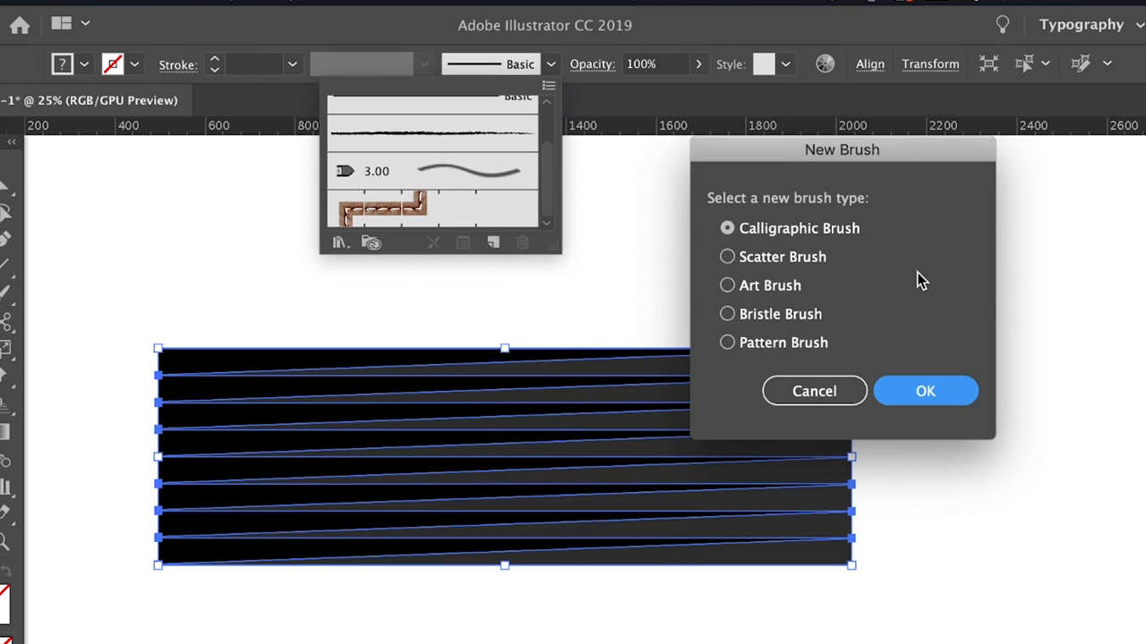
left_click(727, 343)
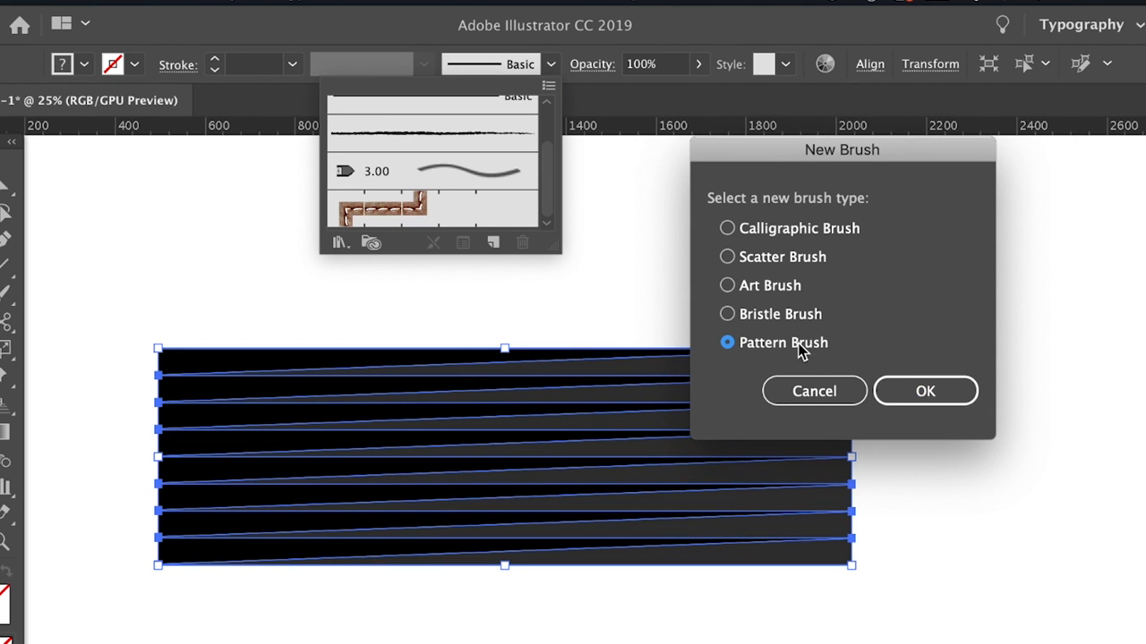
mouse_move(925, 391)
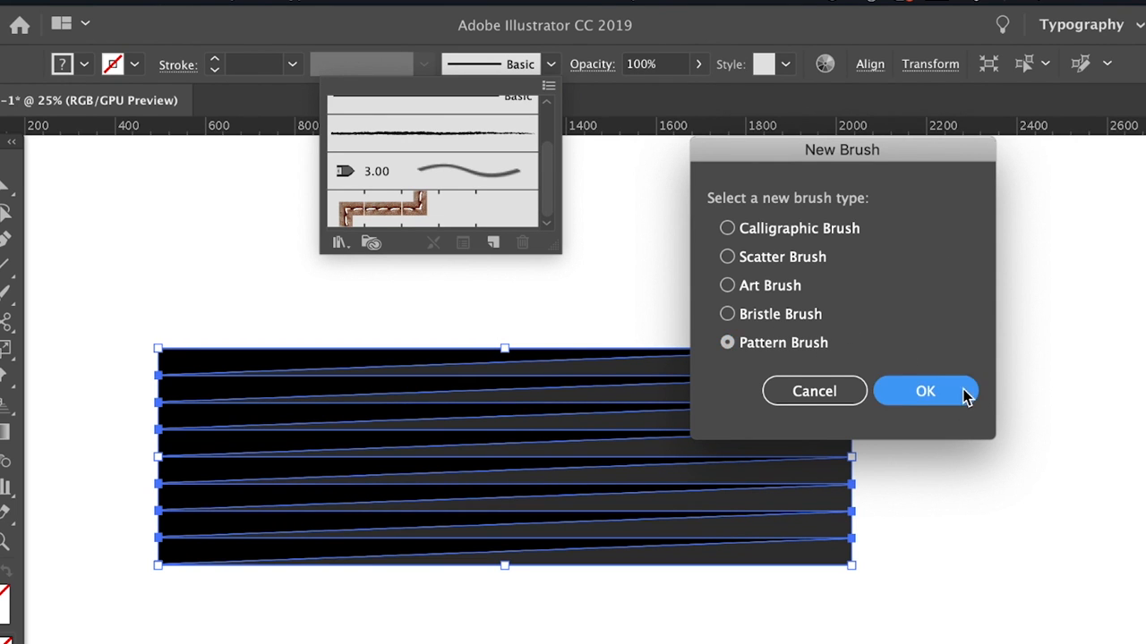
left_click(925, 392)
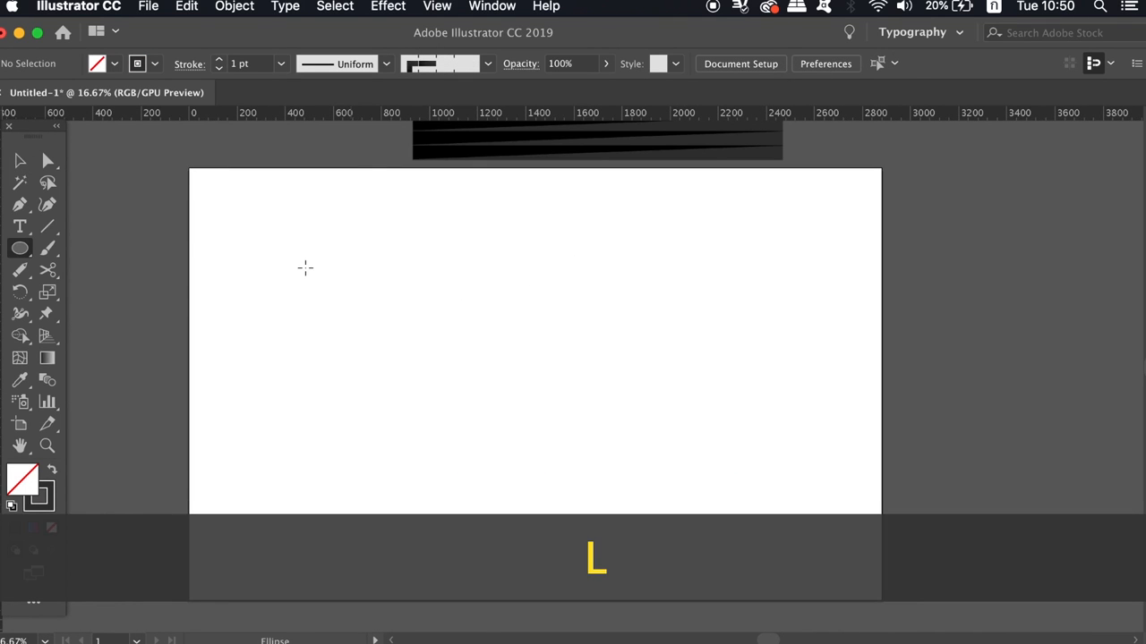
Step: Draw a circle, apply the striped pattern brush, and shrink it until the centre closes
left_click_drag(305, 268, 452, 457)
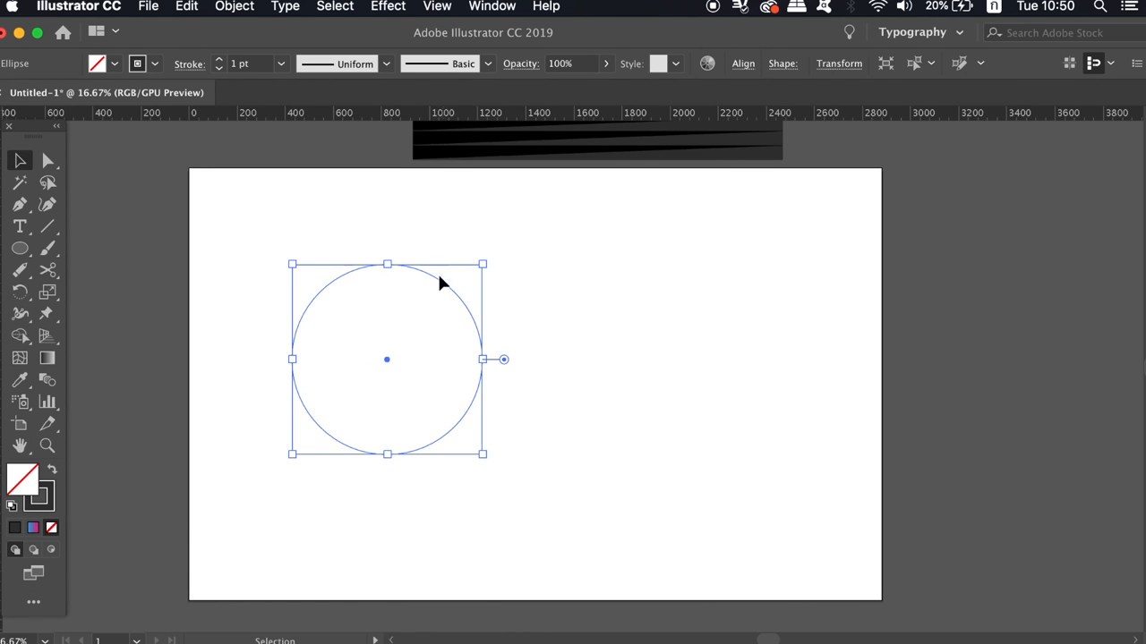
left_click(487, 63)
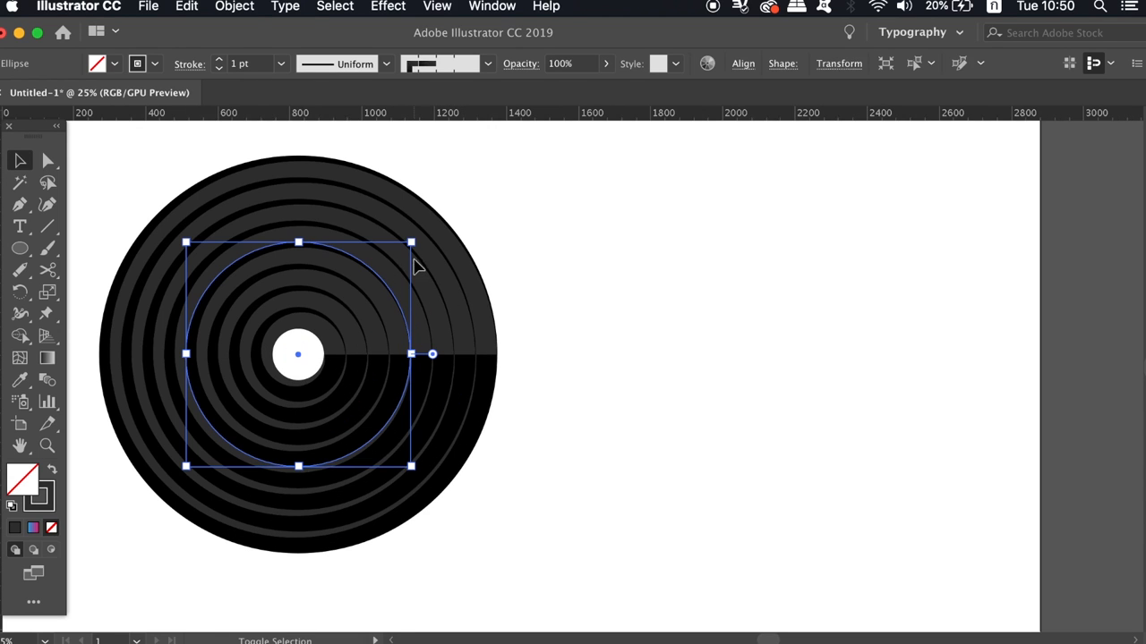
left_click_drag(410, 242, 401, 255)
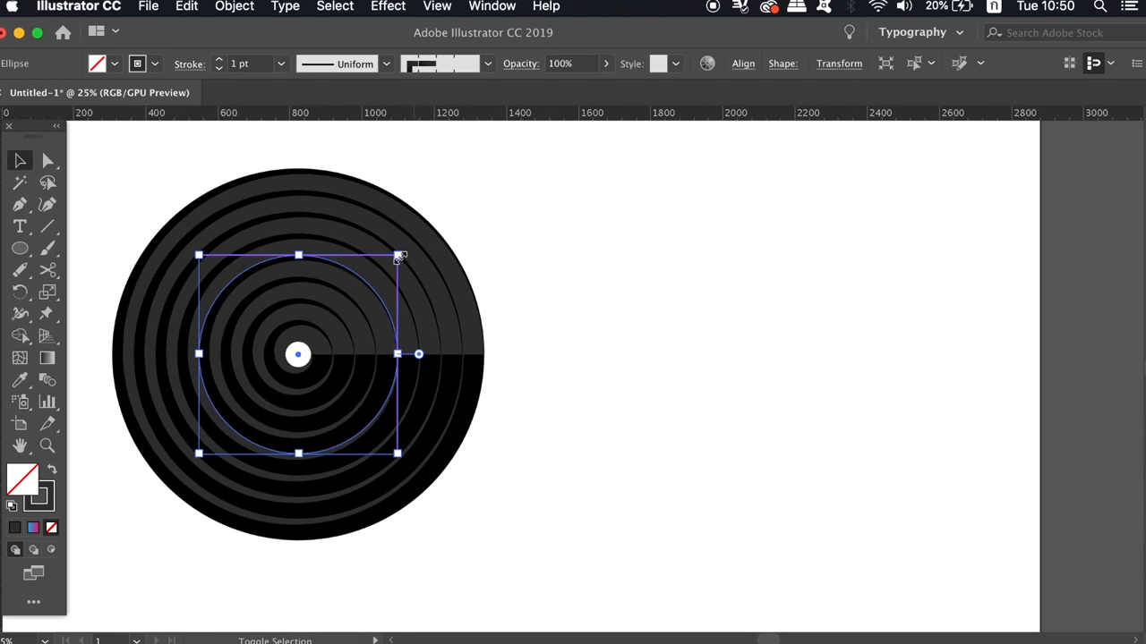
left_click_drag(398, 256, 387, 268)
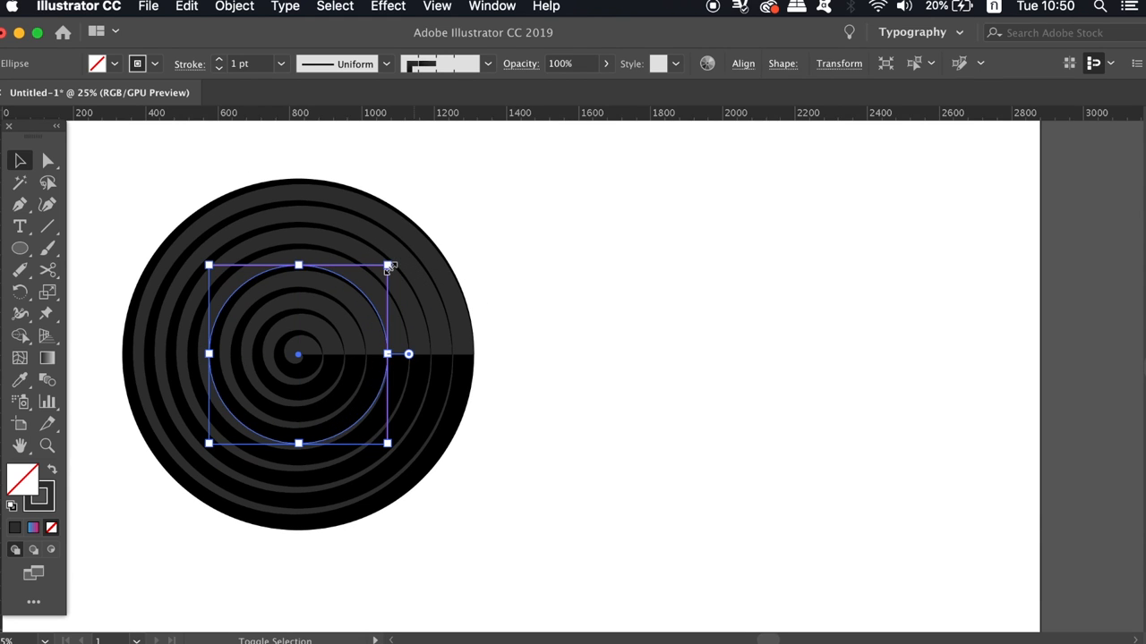
left_click(579, 240)
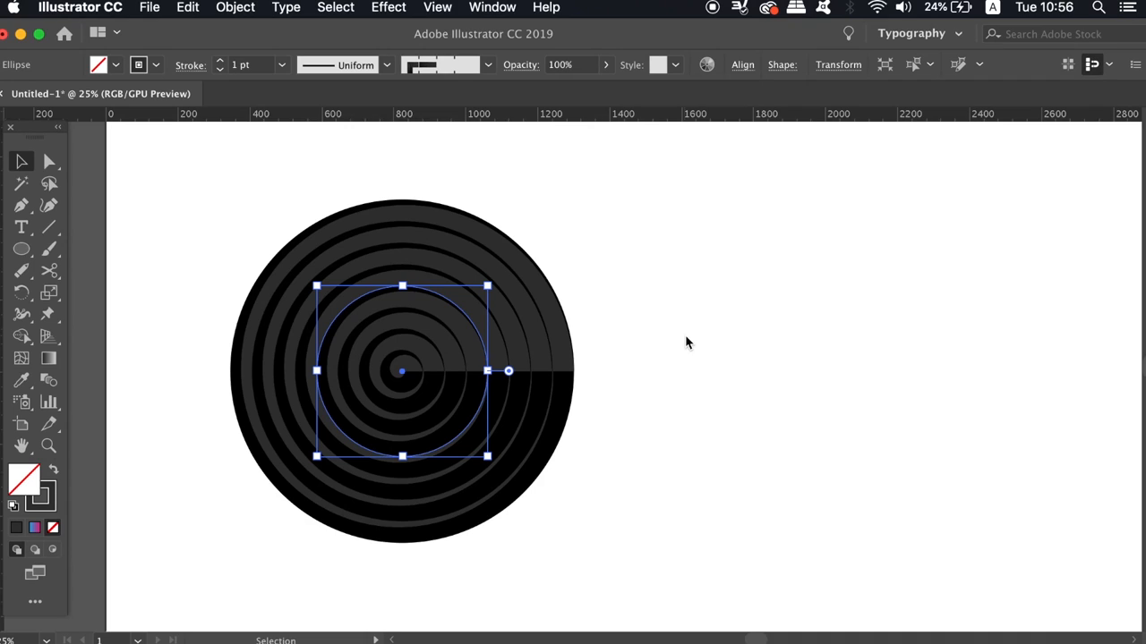
mouse_move(550, 367)
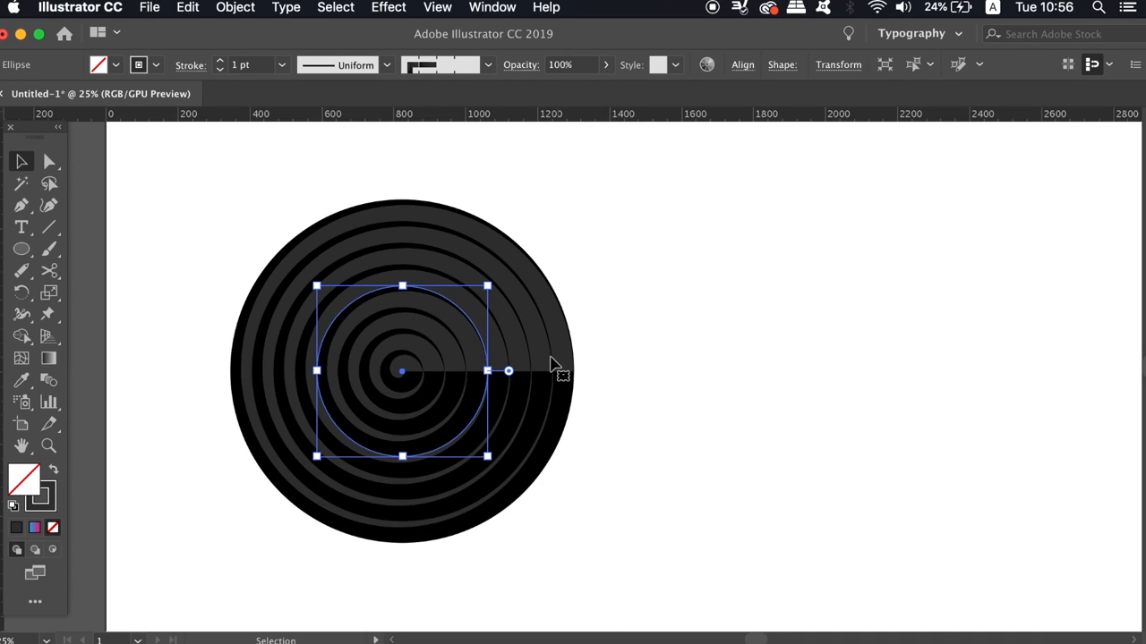
mouse_move(515, 349)
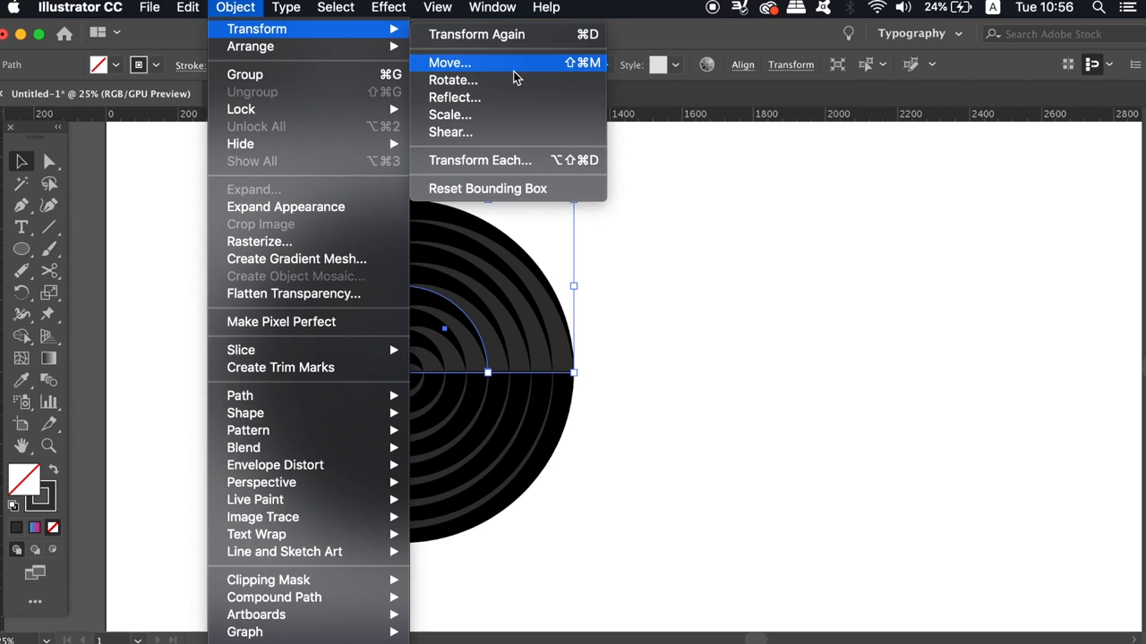
Step: Rotate a cut section of the circle path by 90° to join the rings
left_click(454, 96)
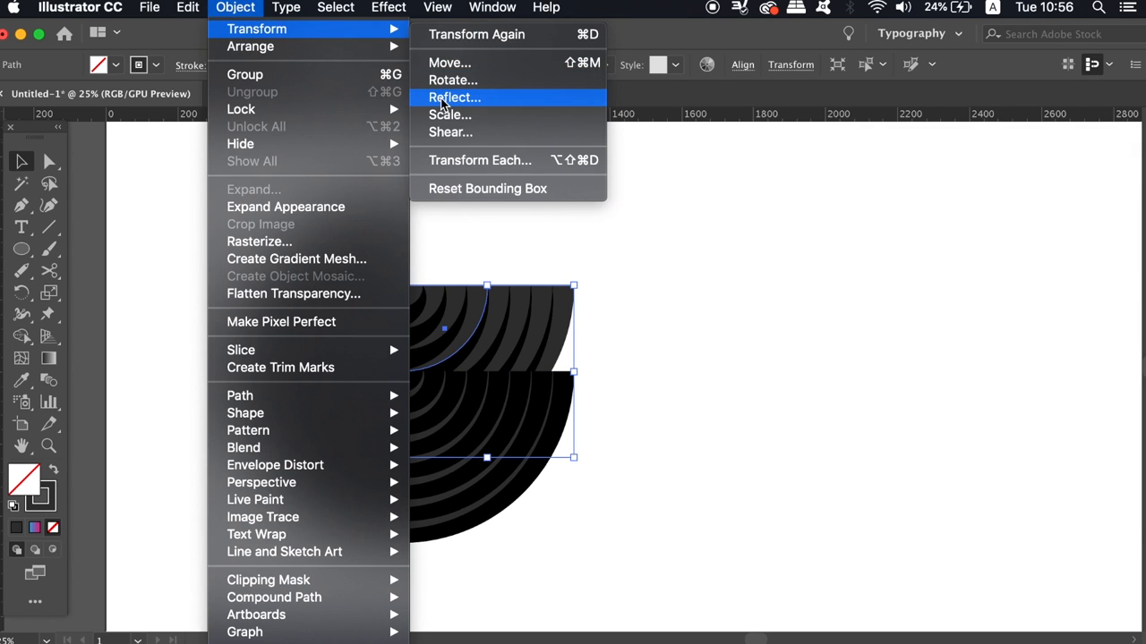
left_click(453, 79)
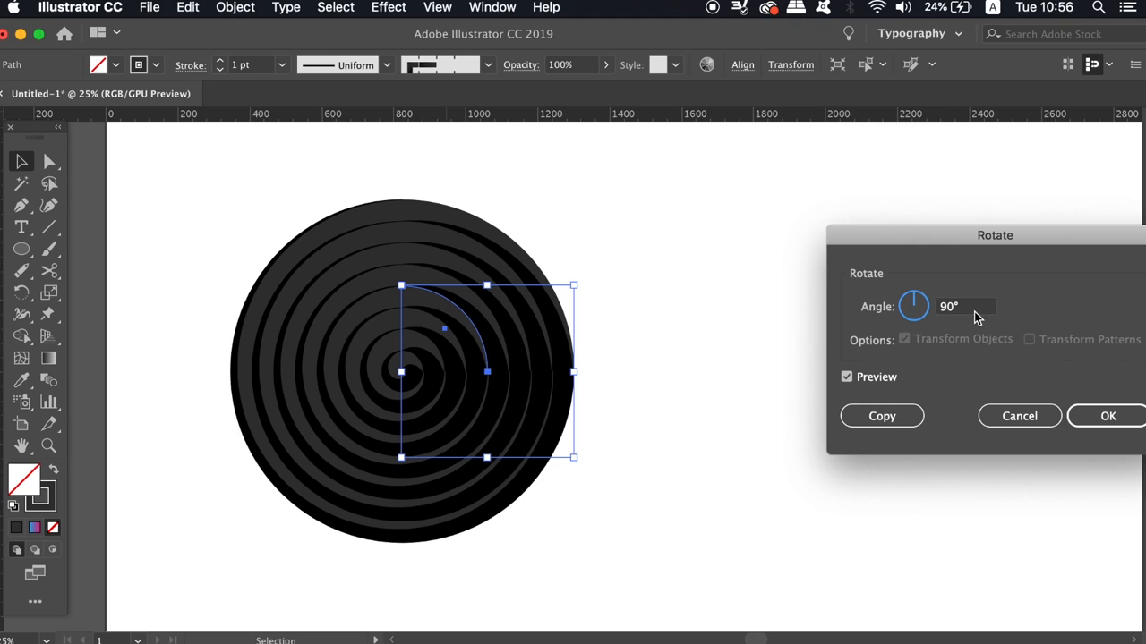
left_click(1108, 415)
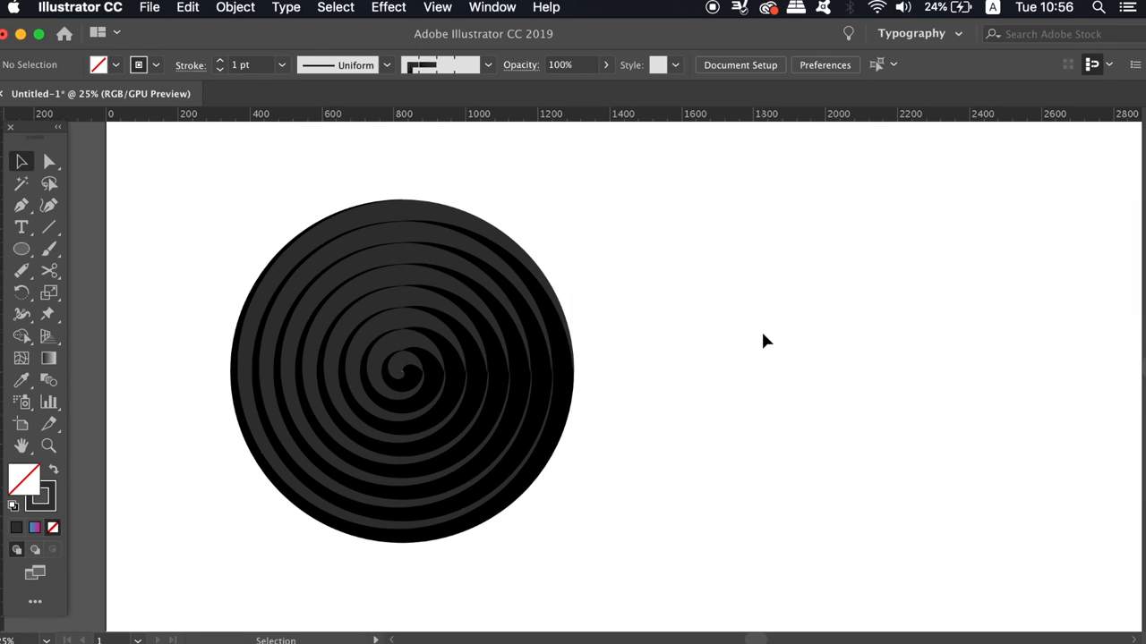
mouse_move(699, 246)
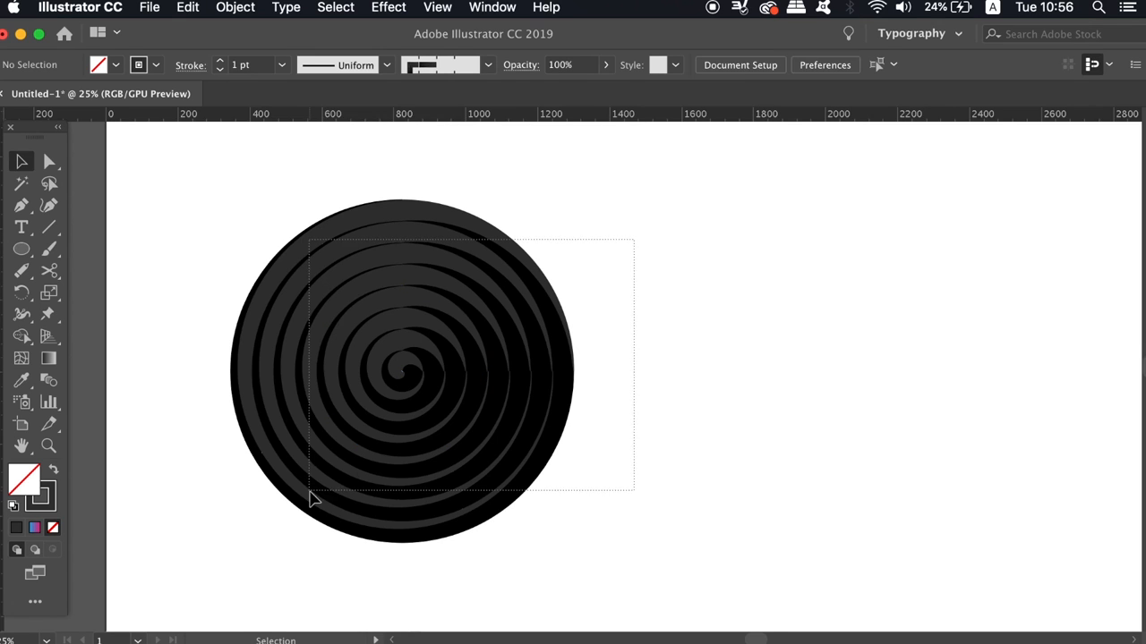
Step: Rotate the whole spiral circle by 90°
left_click(235, 7)
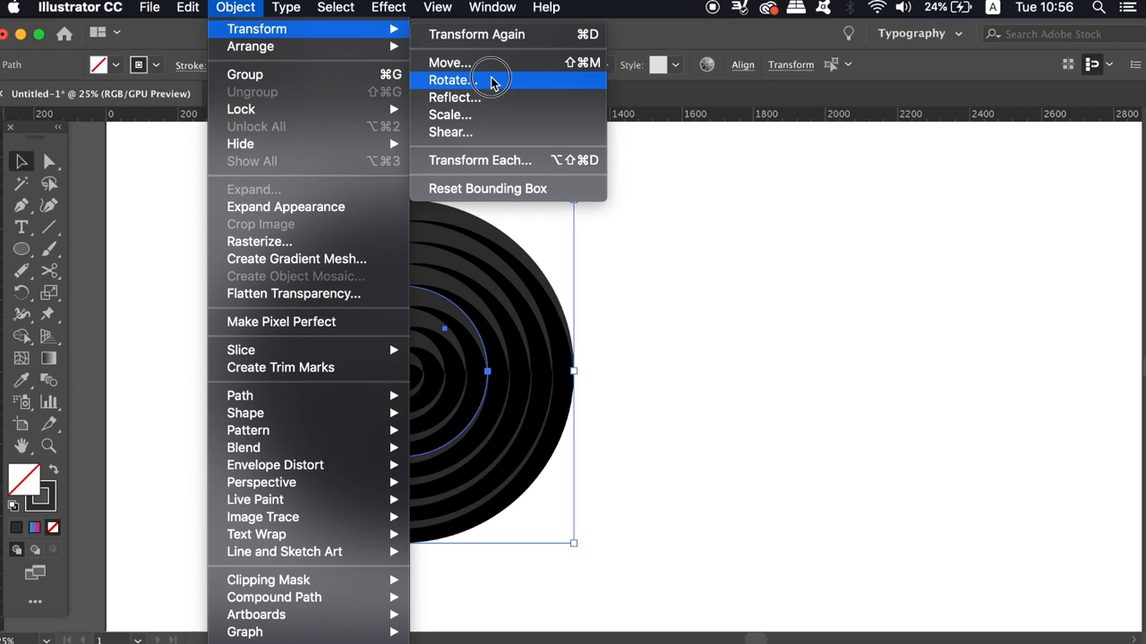
left_click(450, 80)
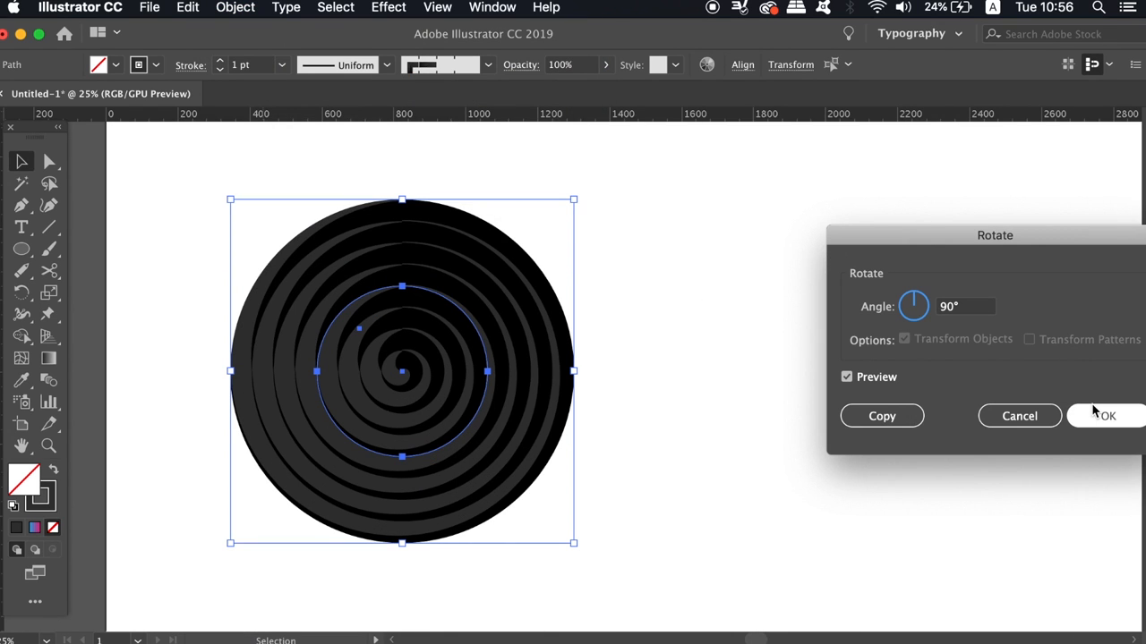
left_click(1108, 415)
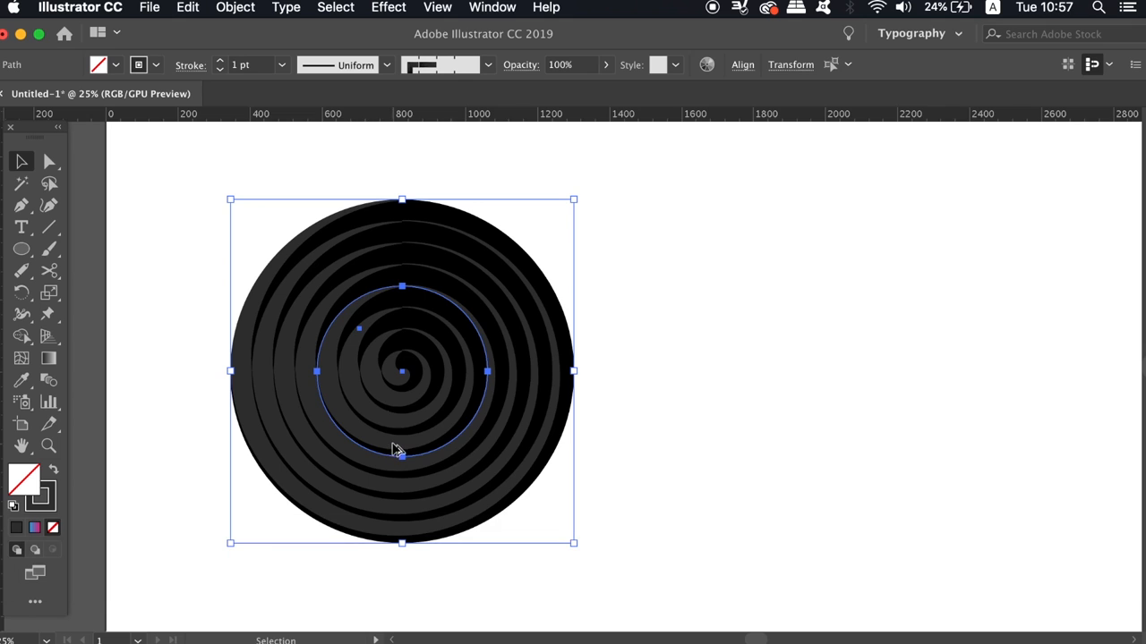
Step: Place an overlapping copy of the spiral to the right and rotate the copy
left_click_drag(401, 372, 529, 447)
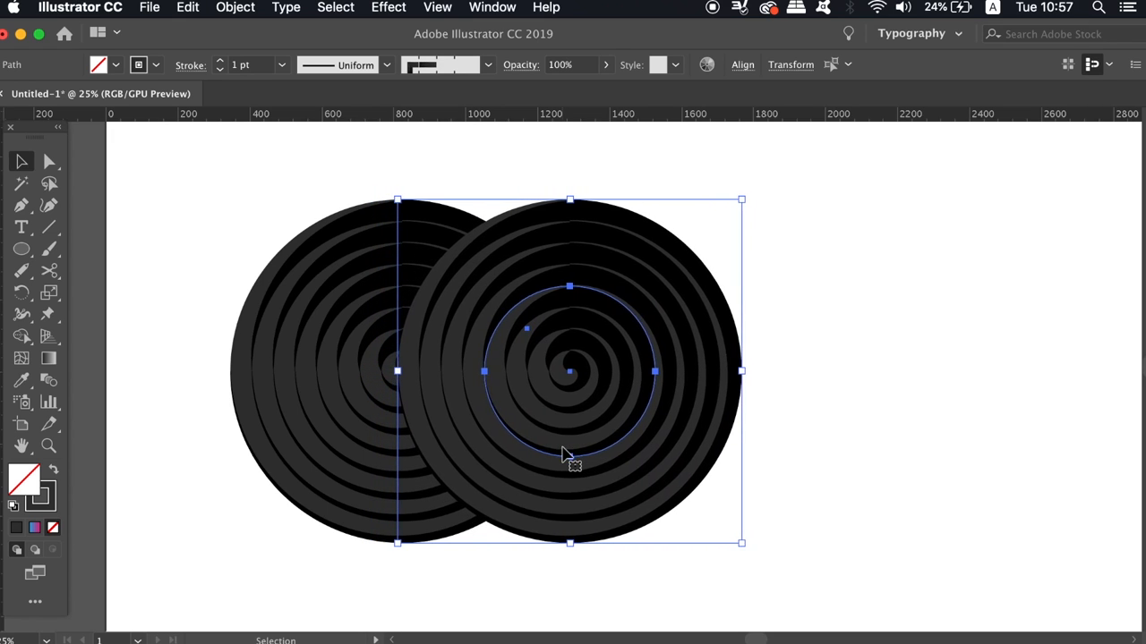
left_click(356, 354)
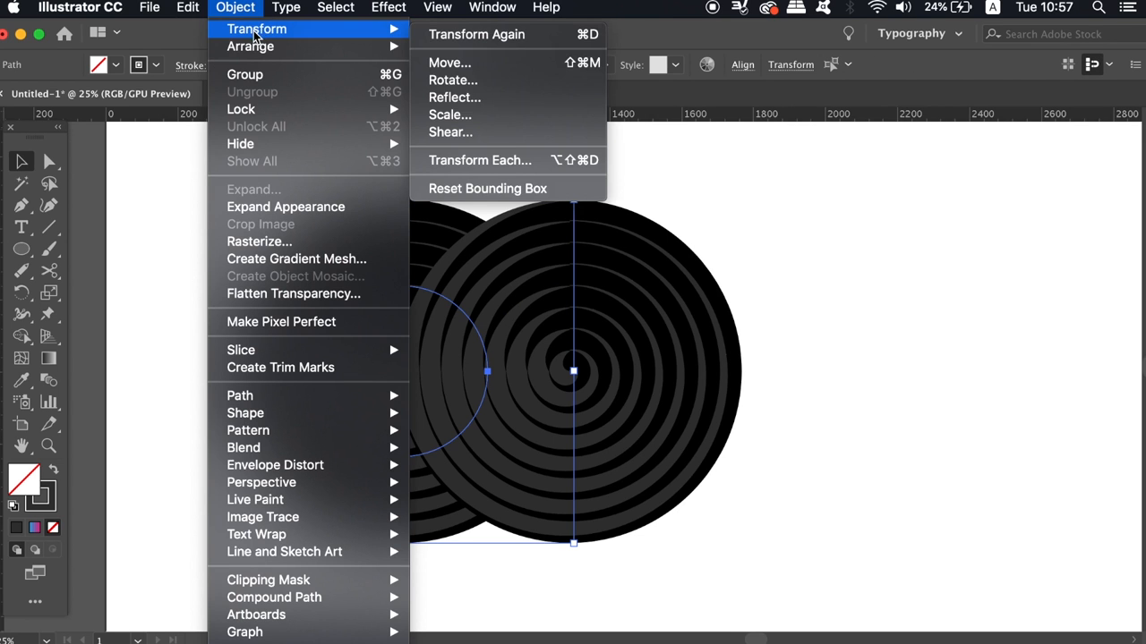
mouse_move(453, 80)
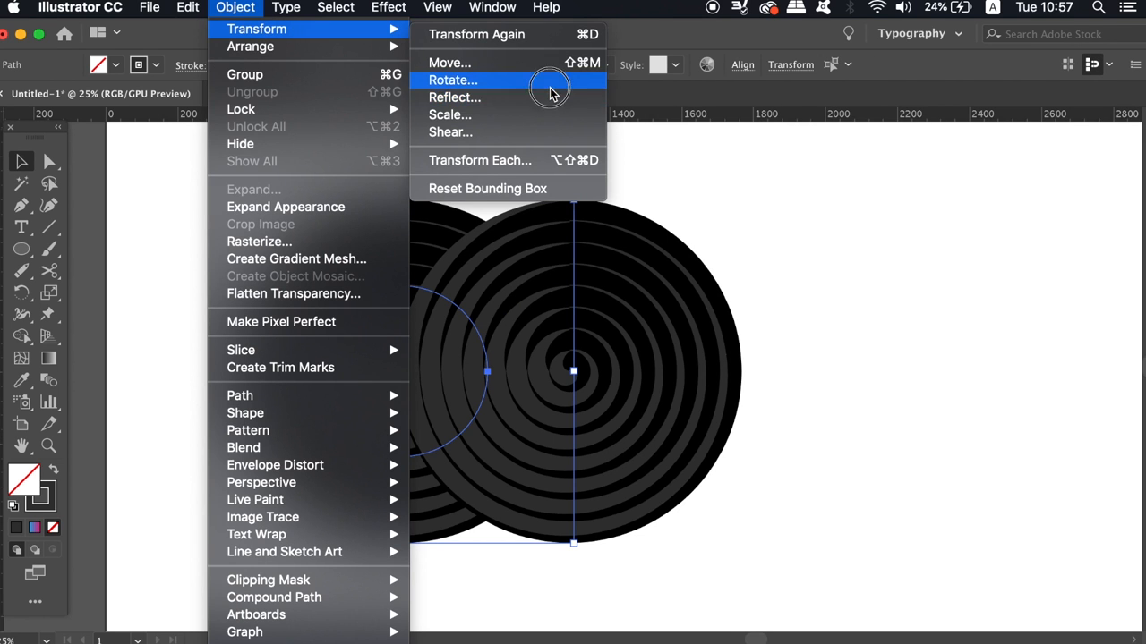
left_click(452, 80)
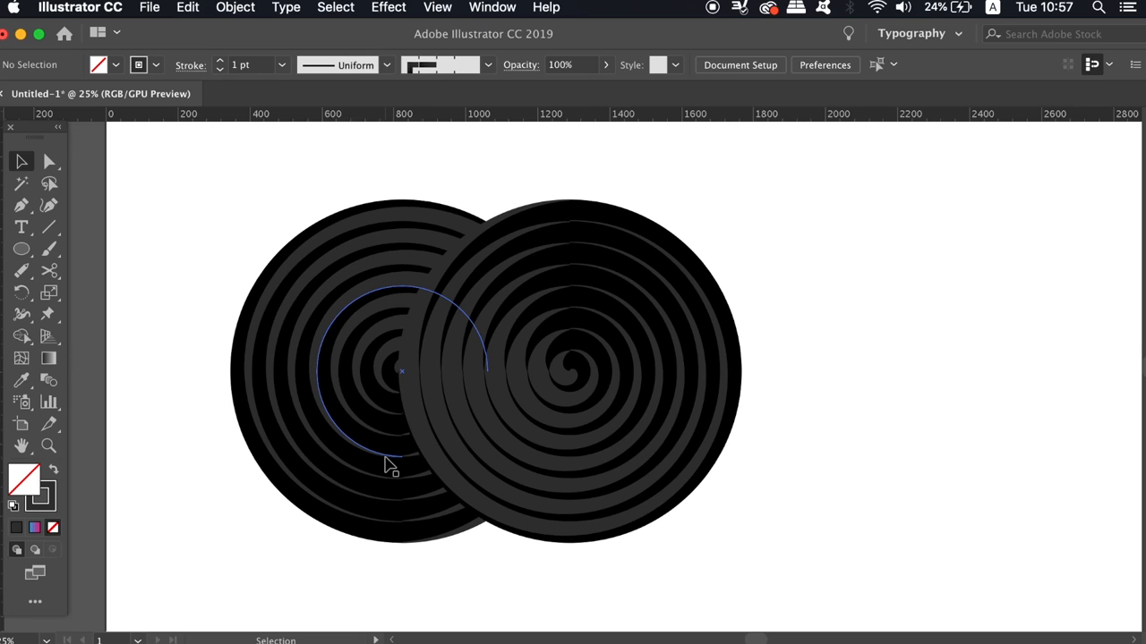
left_click(235, 7)
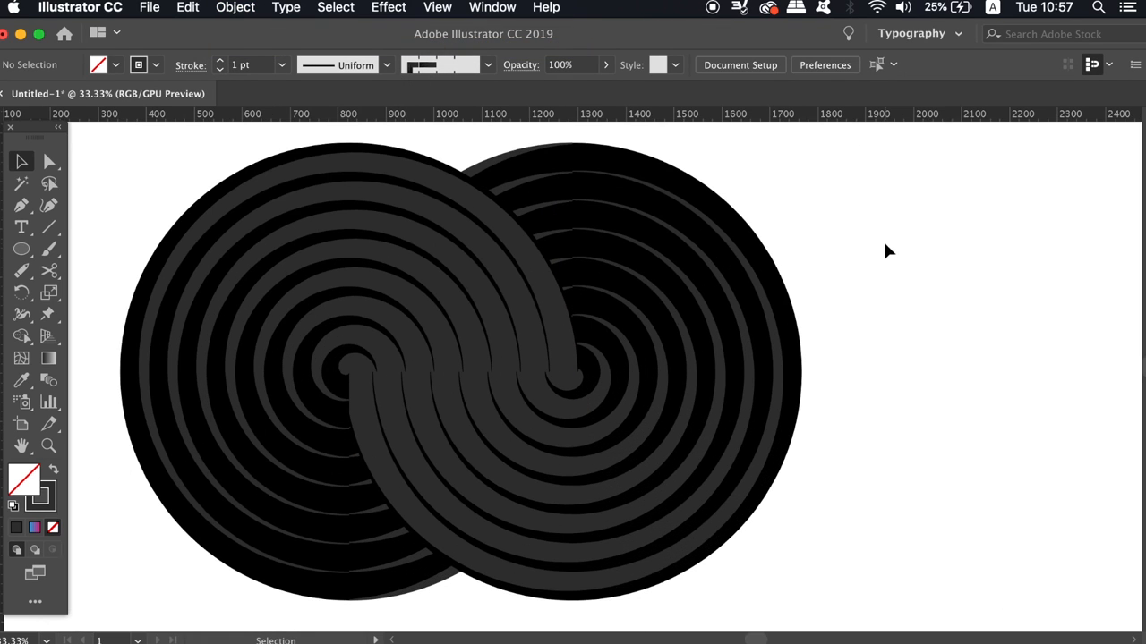
Step: Expand the spirals' appearance into filled shapes and drag them right of the artboard
left_click(542, 204)
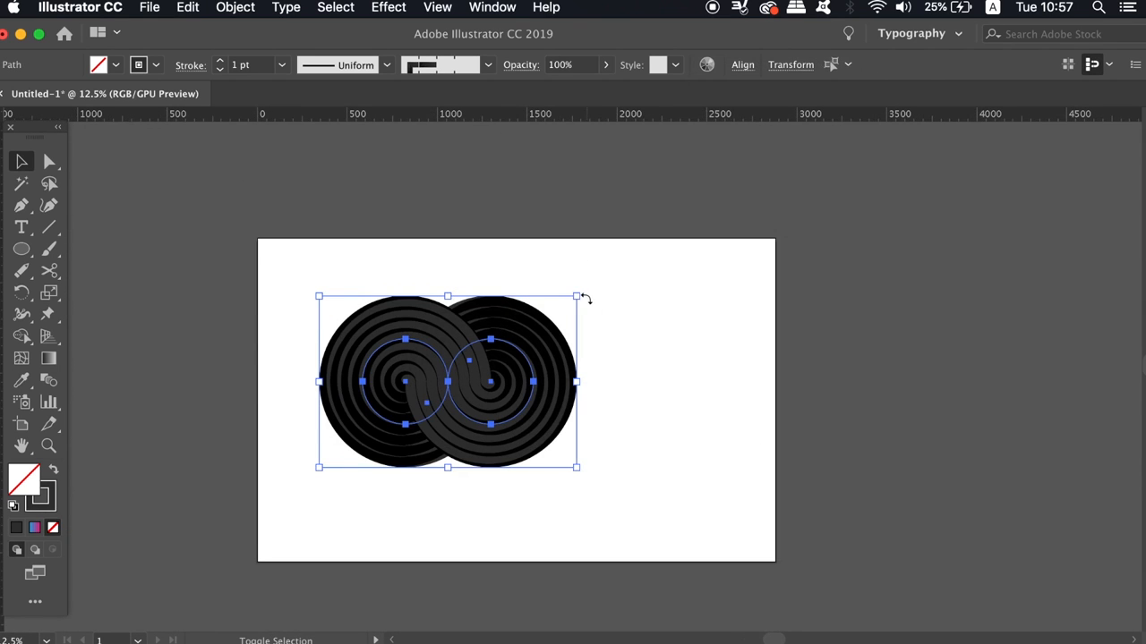
mouse_move(585, 304)
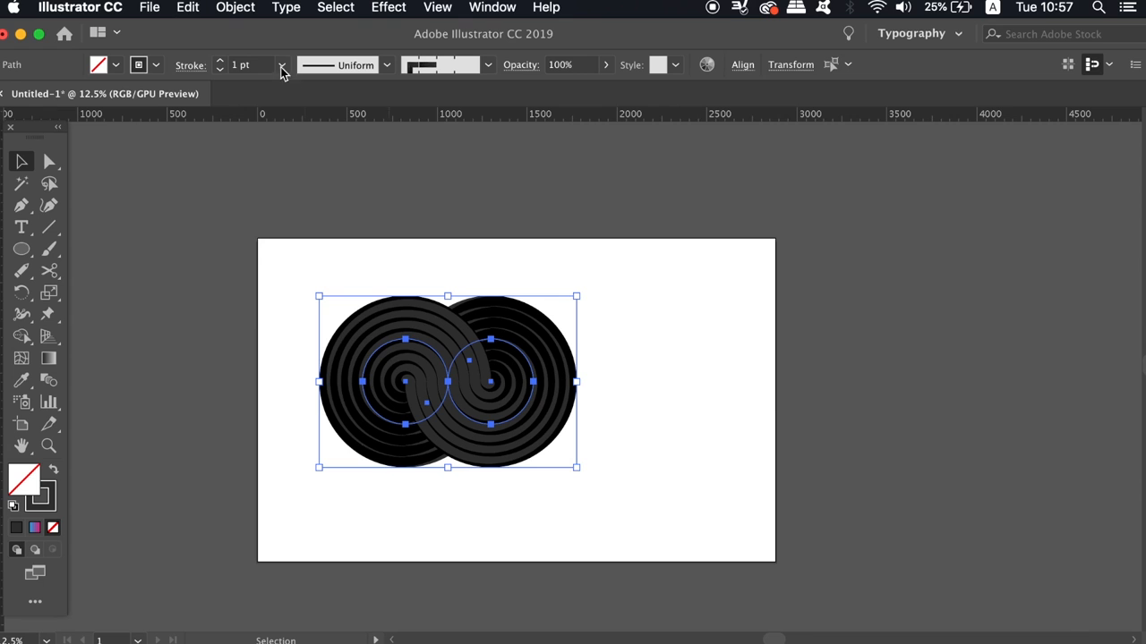
left_click(235, 7)
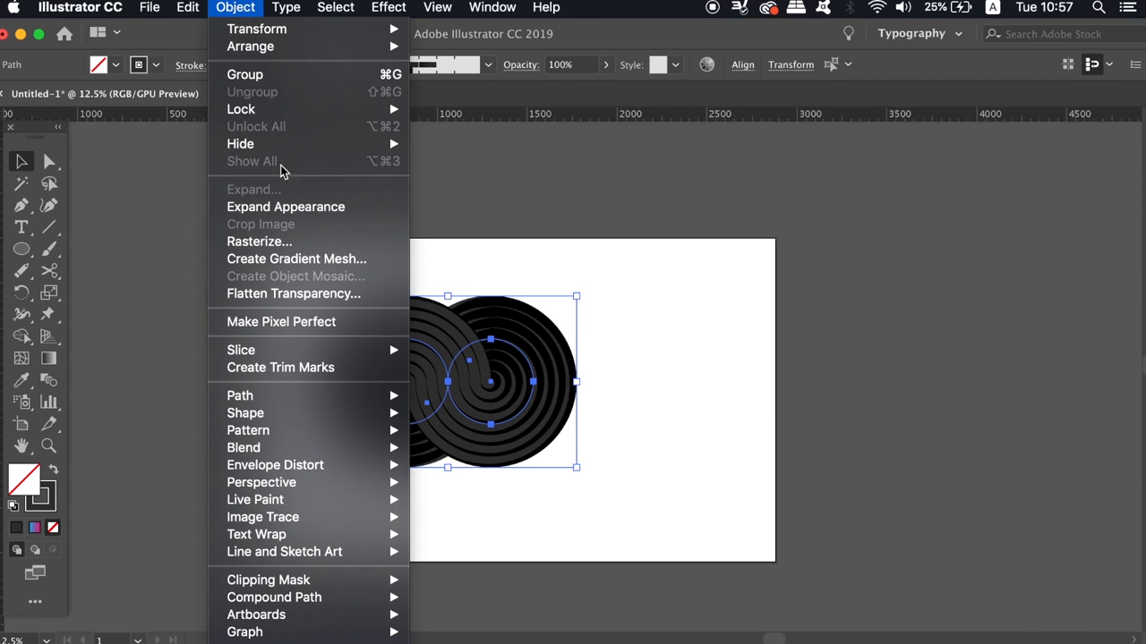
left_click(285, 206)
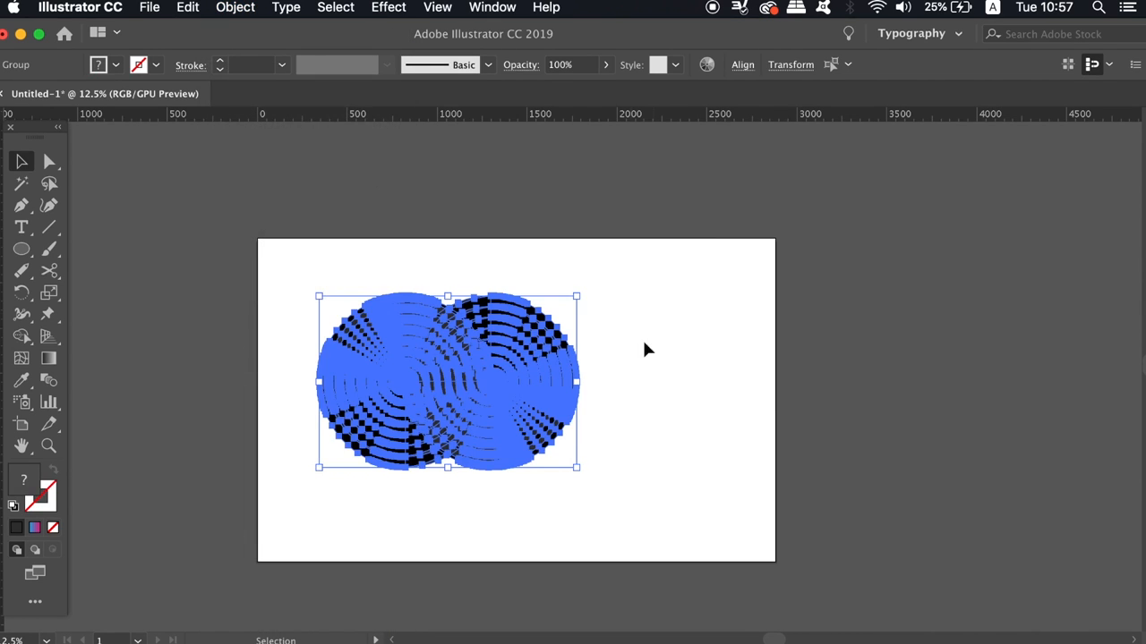
mouse_move(550, 430)
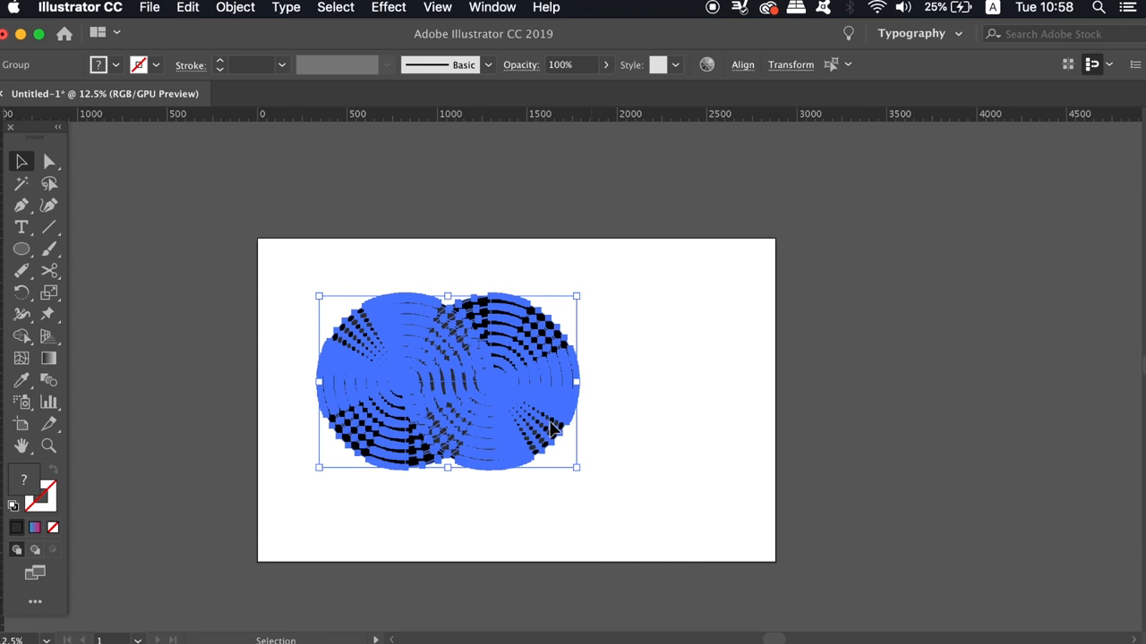
left_click_drag(448, 382, 985, 367)
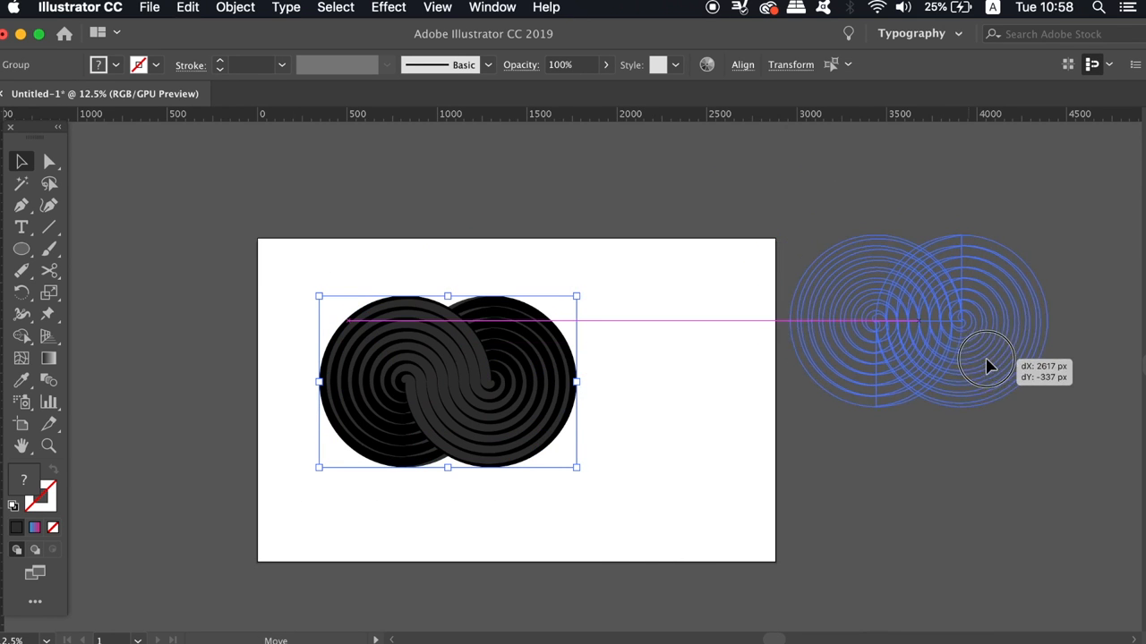
Step: Draw a pink-to-blue gradient rectangle over the artboard and open the Transparency panel
key("cmd+c")
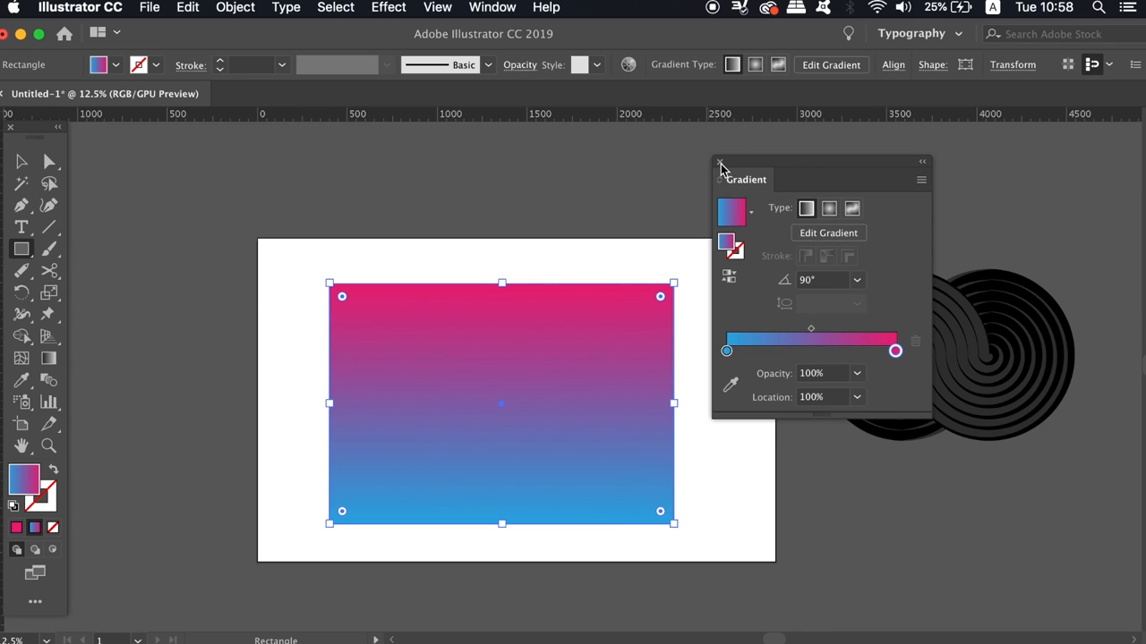
left_click(492, 7)
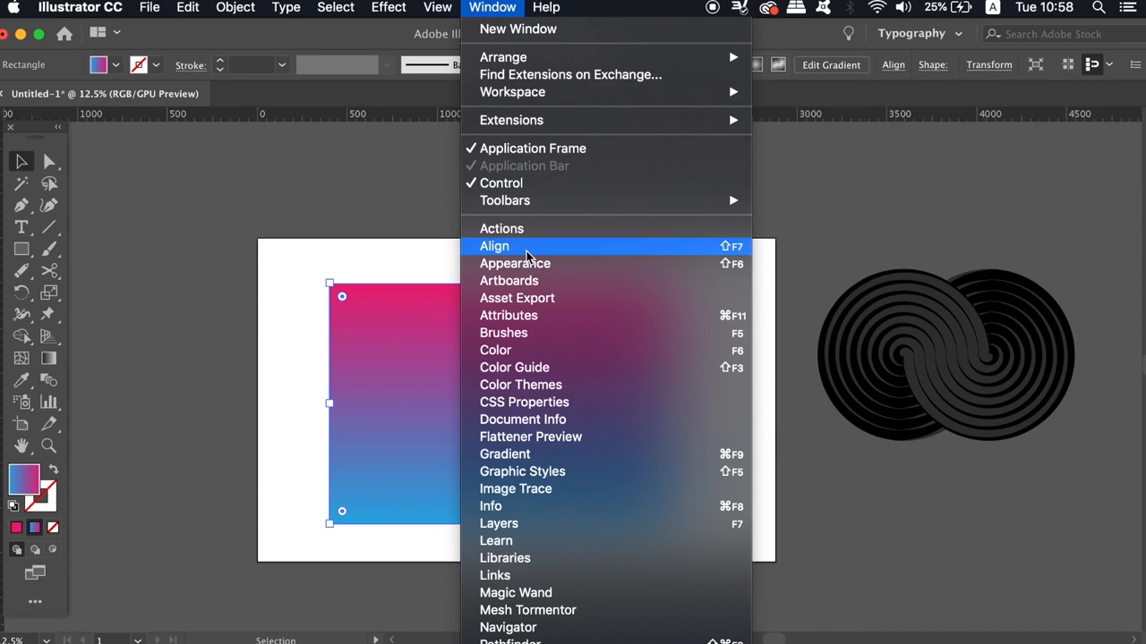
scroll("down", 3)
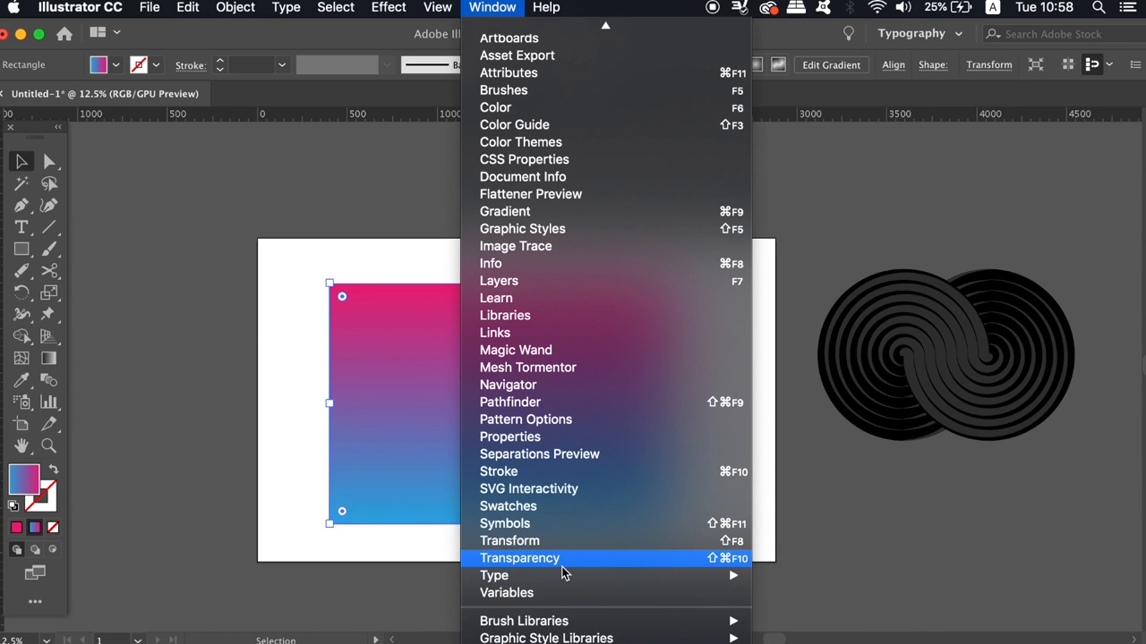
left_click(519, 558)
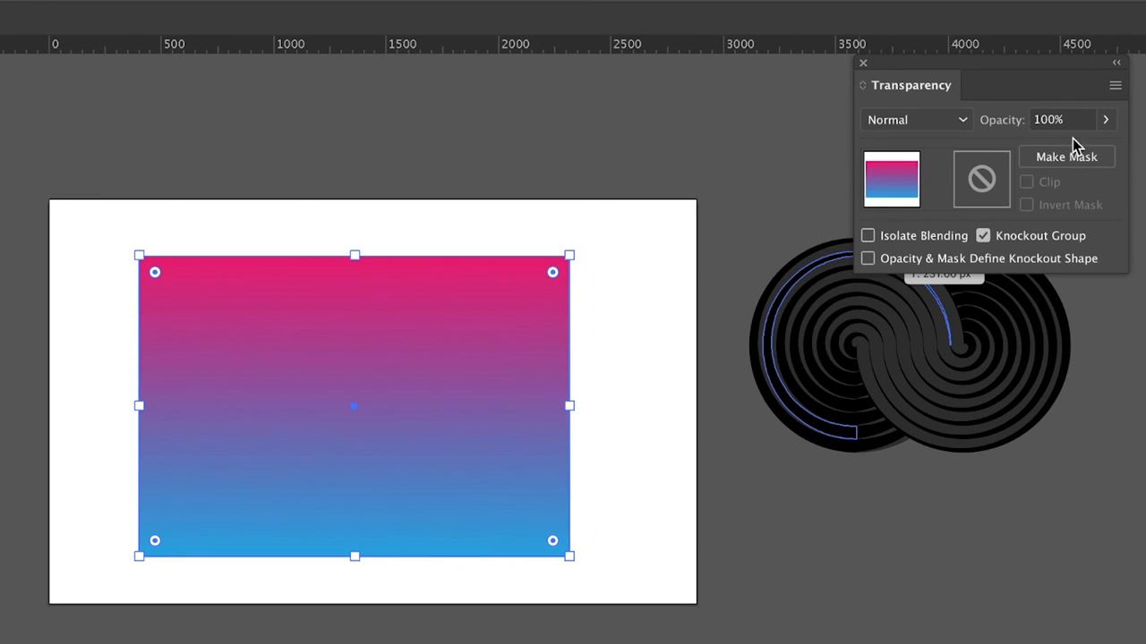
Step: Make an opacity mask on the rectangle, paste the spirals into it, and invert it
left_click(1066, 156)
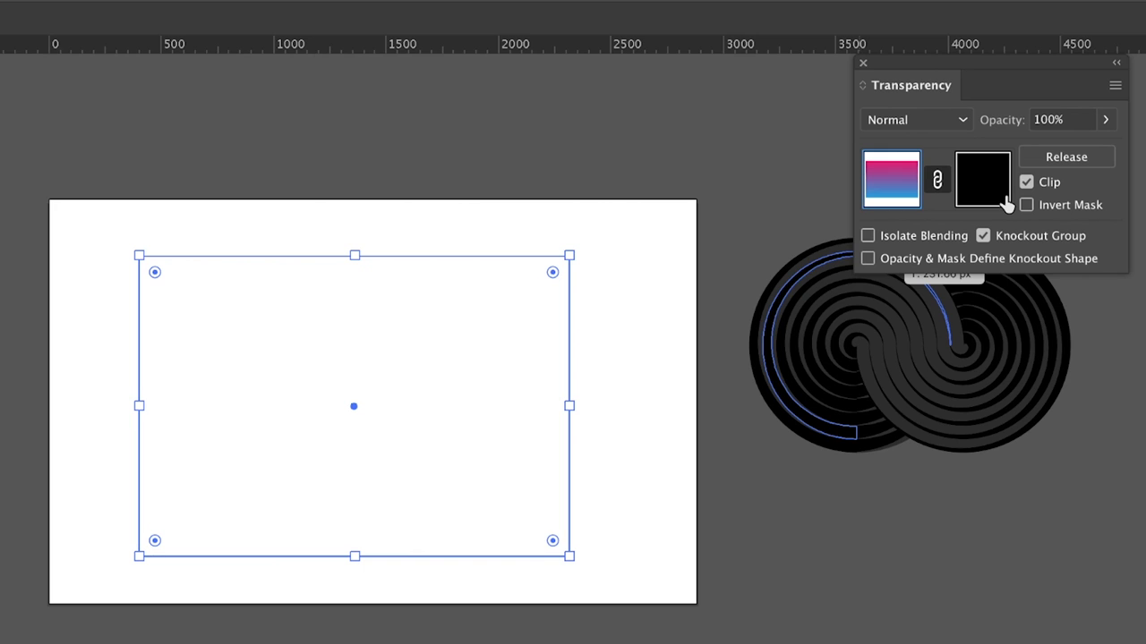
left_click(982, 179)
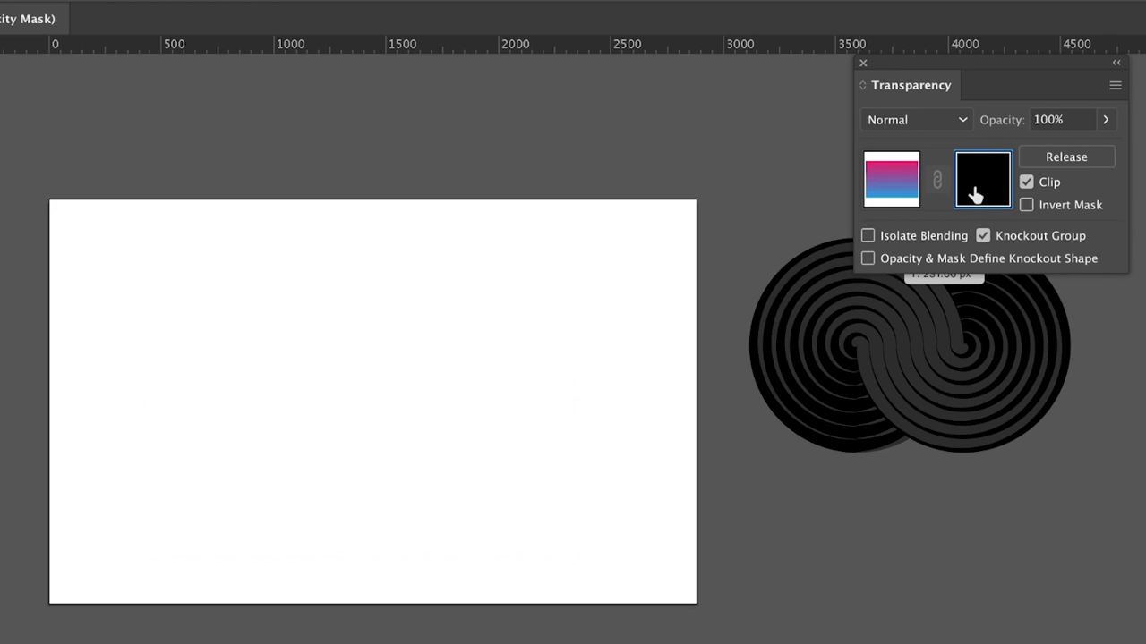
key("ctrl+v")
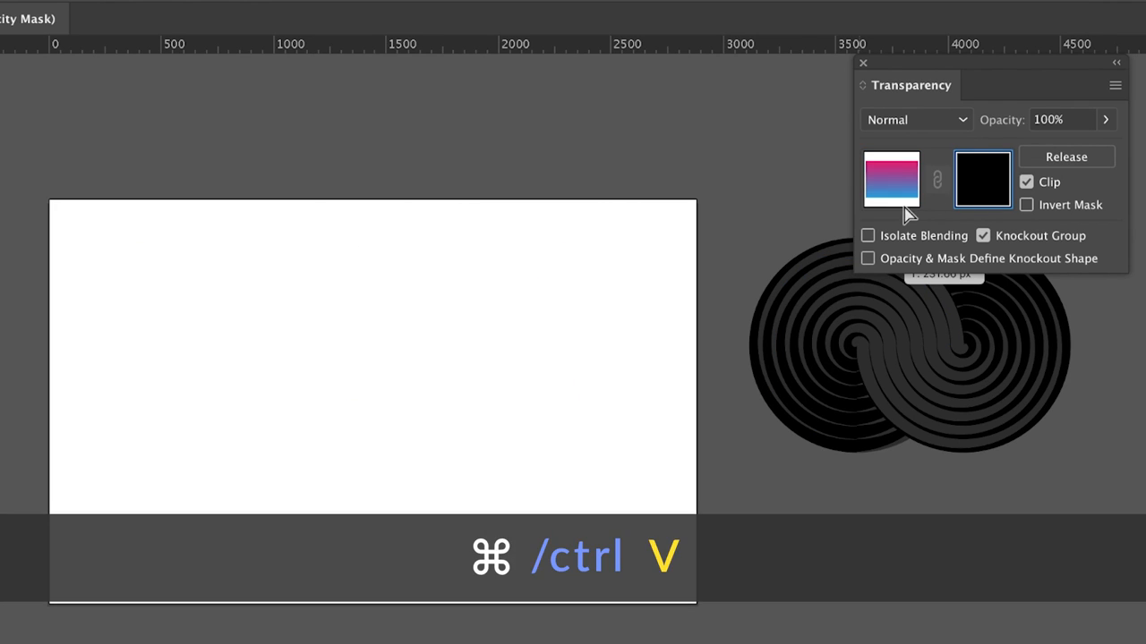
key("ctrl+v")
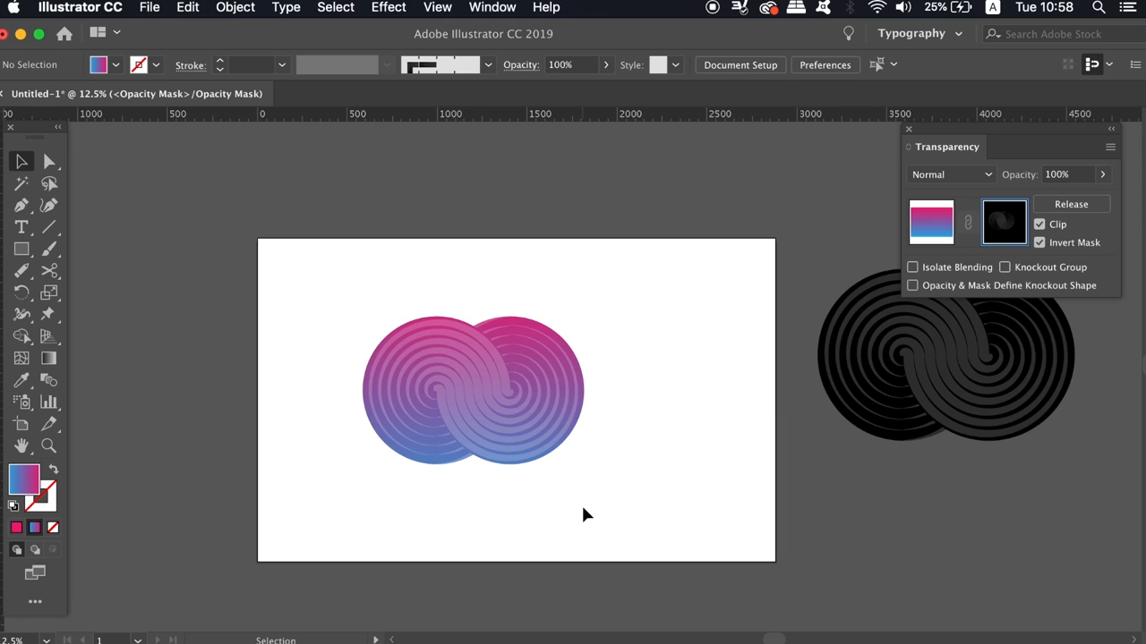
left_click(48, 162)
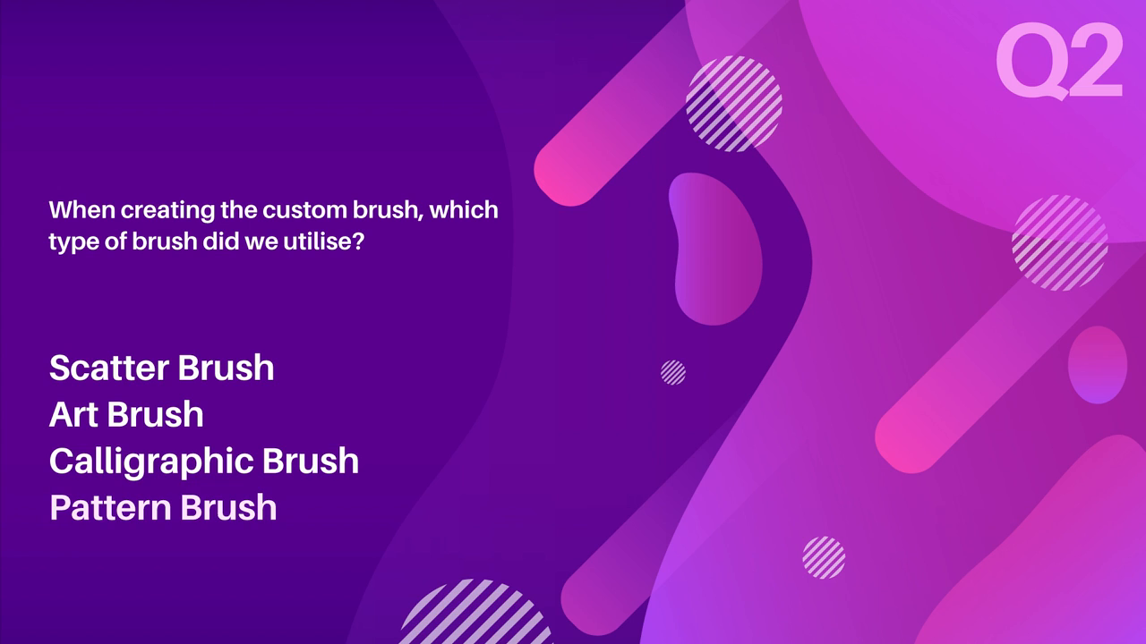
left_click(163, 508)
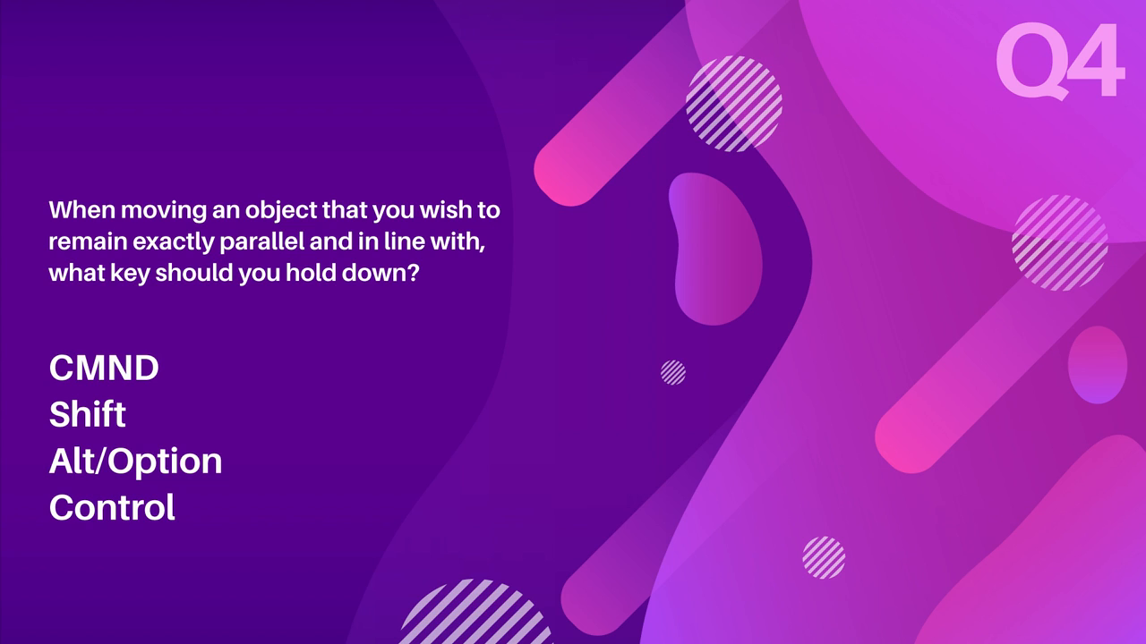
left_click(85, 415)
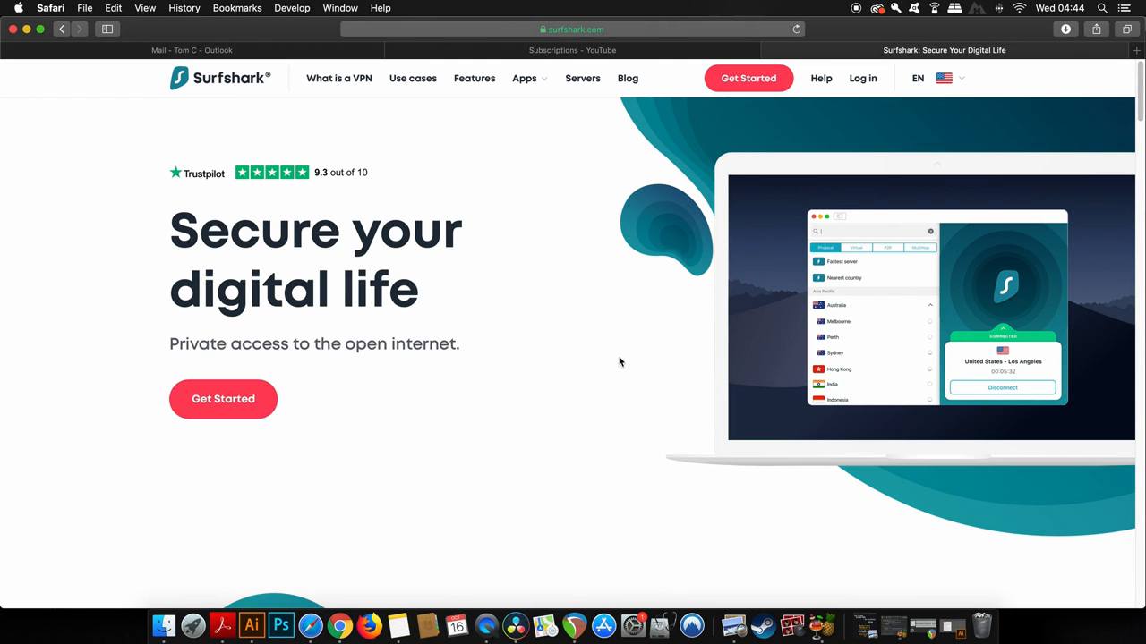
mouse_move(610, 360)
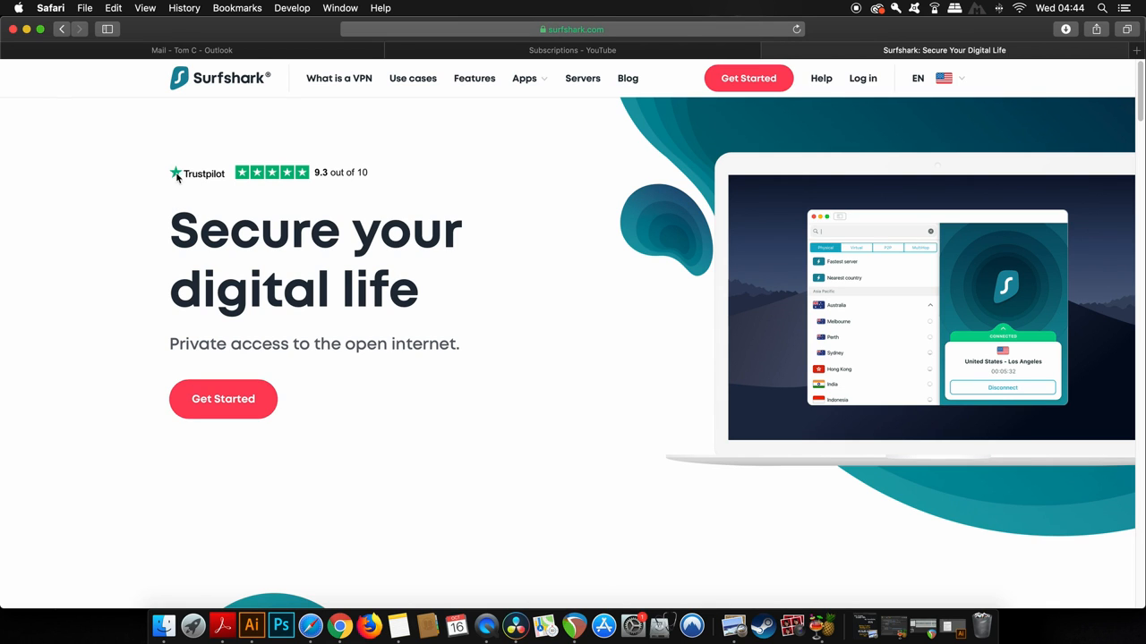
mouse_move(409, 283)
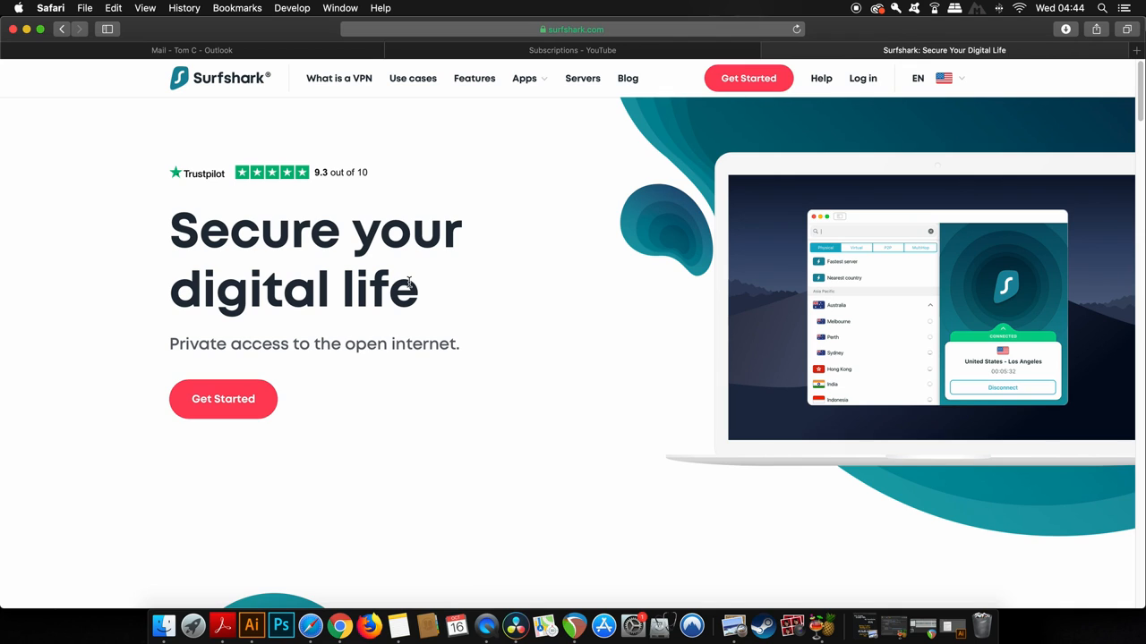
mouse_move(475, 78)
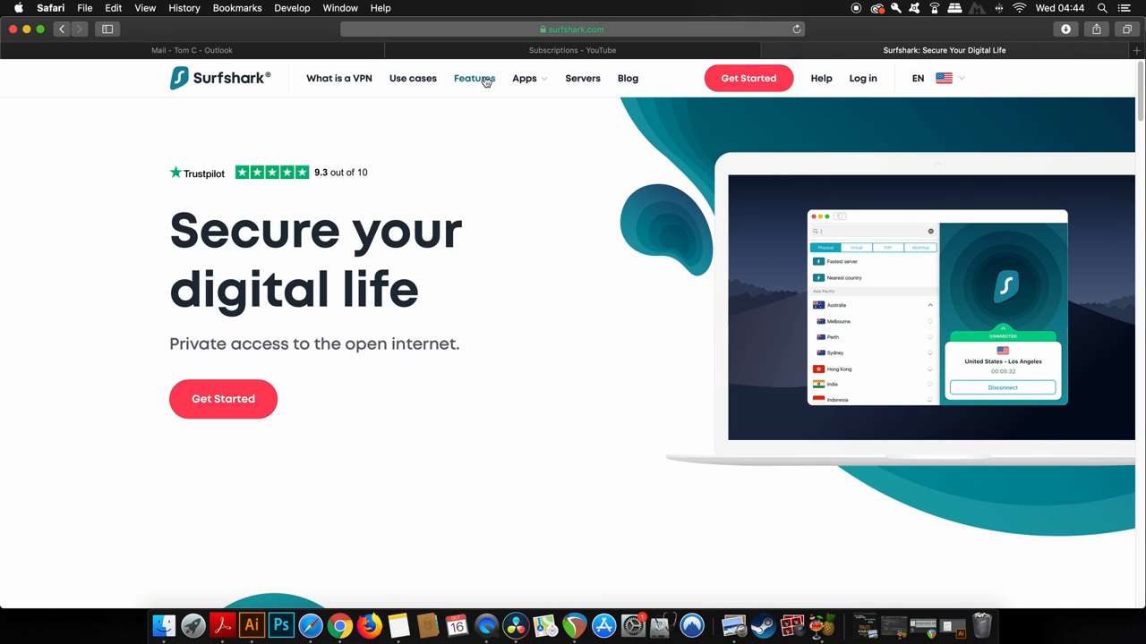
Step: Browse Surfshark's features page down to encryption, Hide your IP and secure protocols
left_click(475, 78)
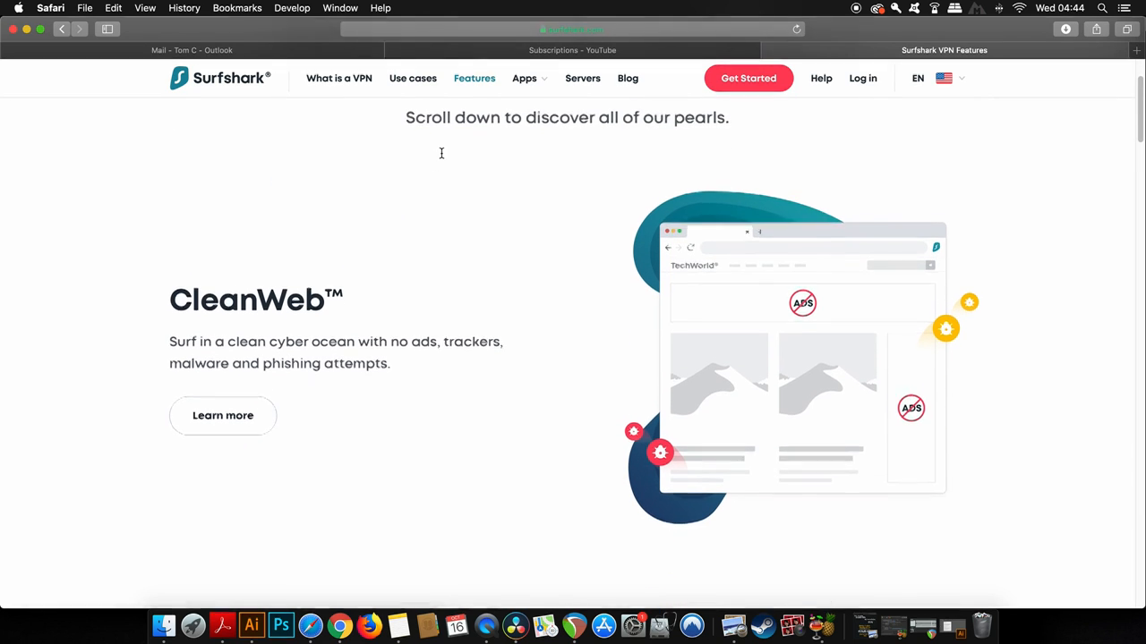
scroll("down", 3)
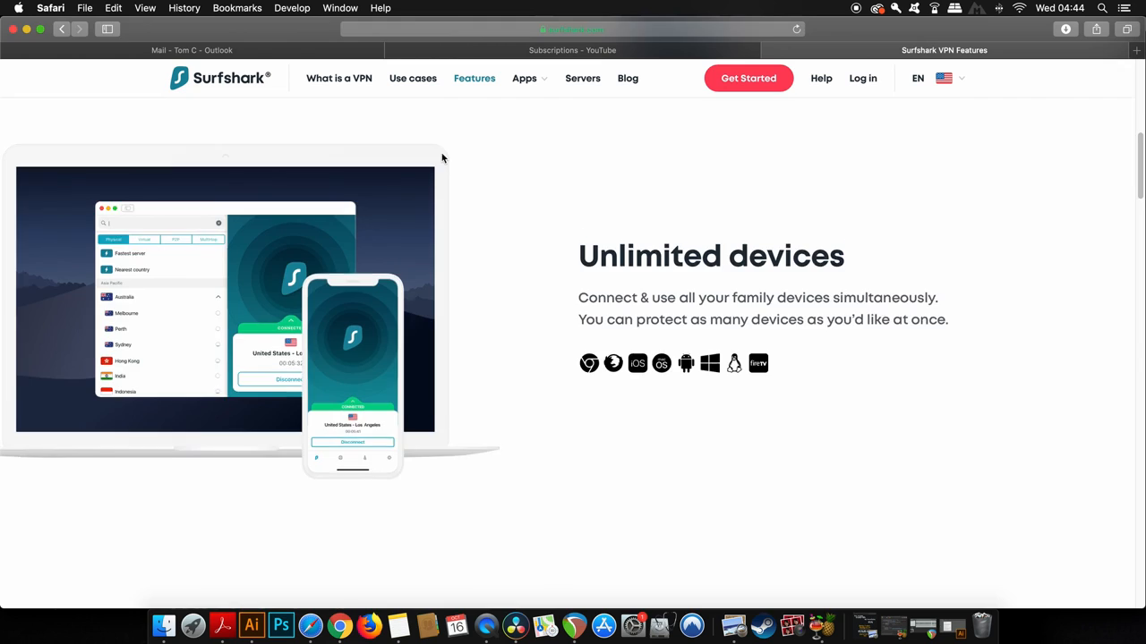
scroll("down", 3)
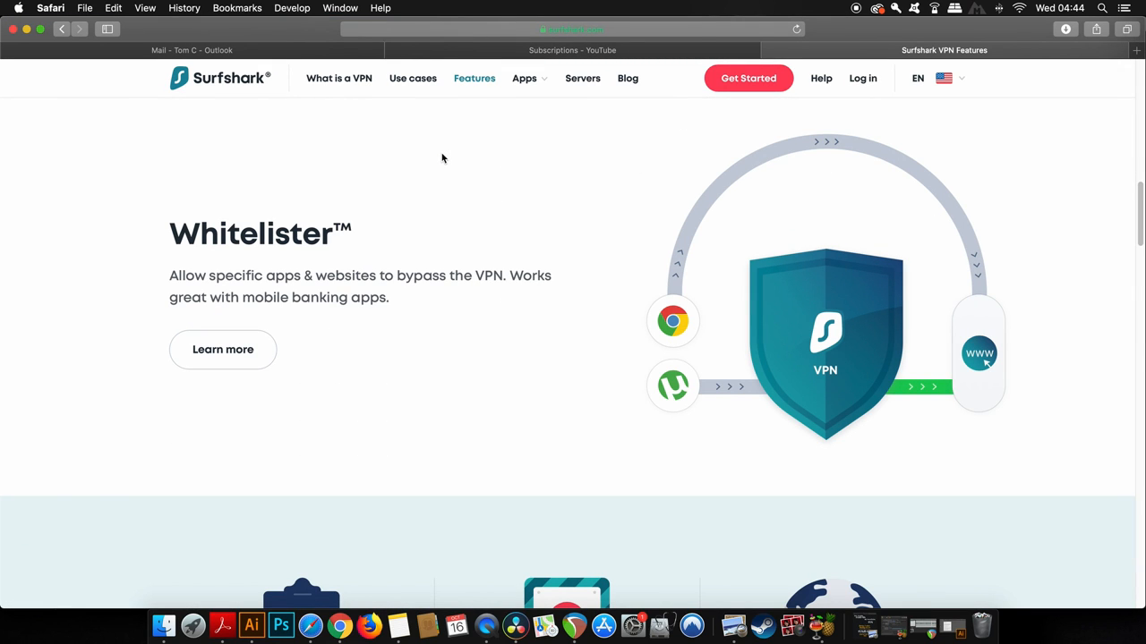
scroll("down", 3)
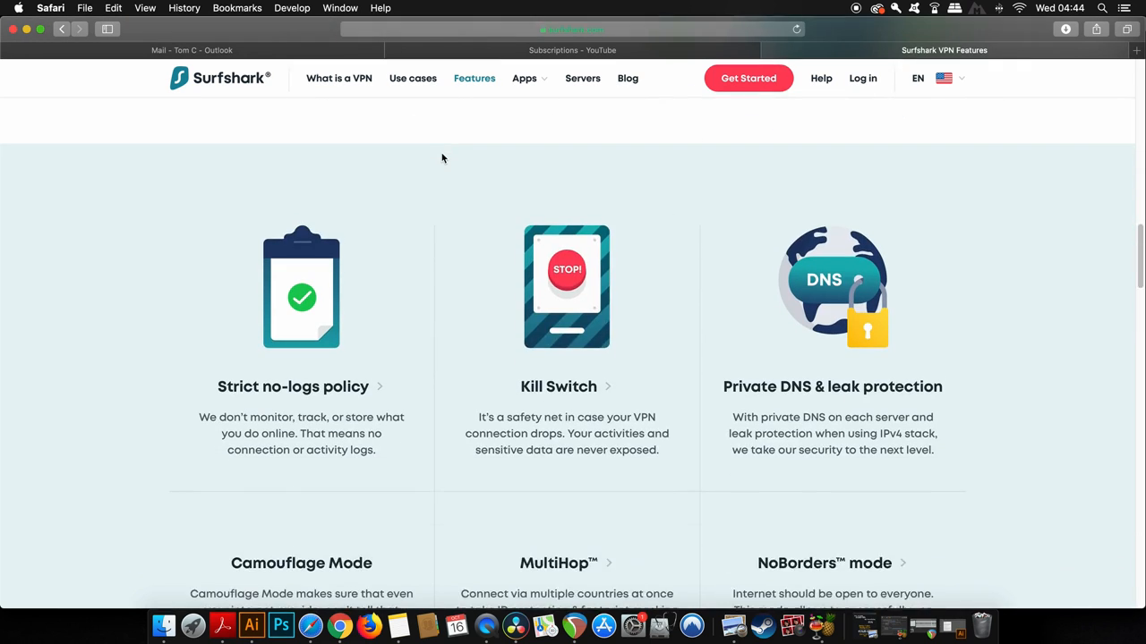
scroll("down", 3)
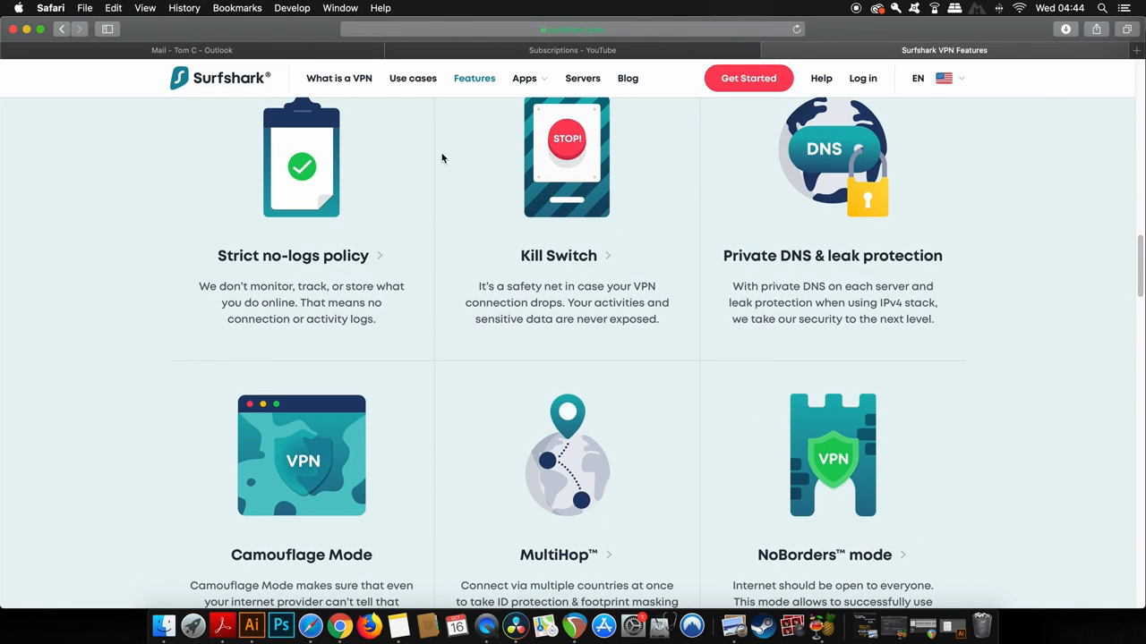
scroll("down", 3)
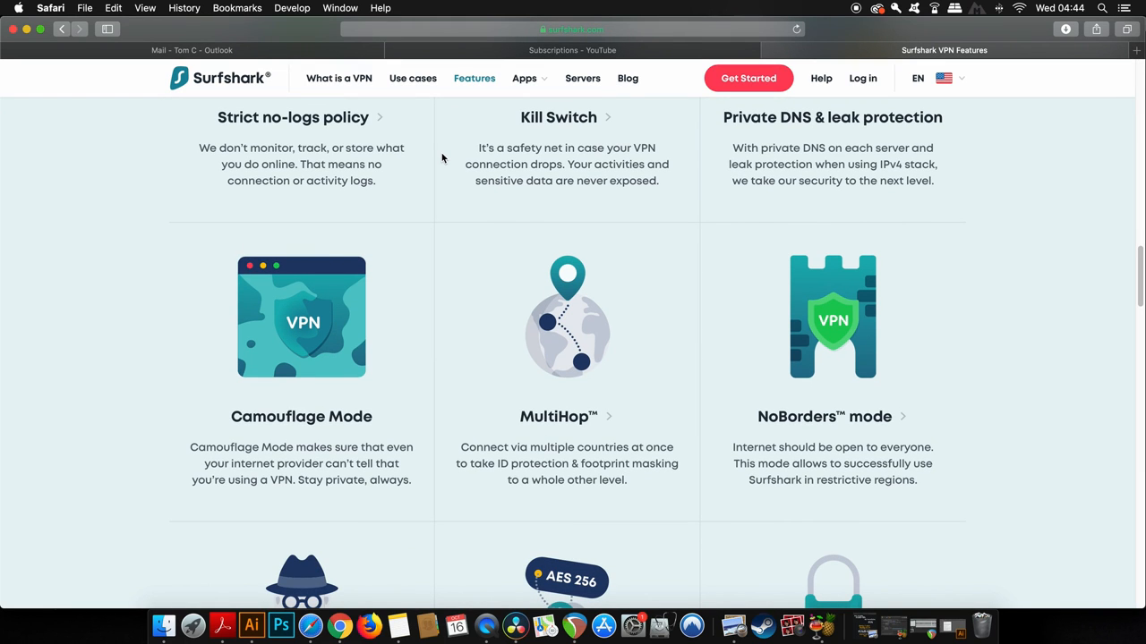
scroll("down", 3)
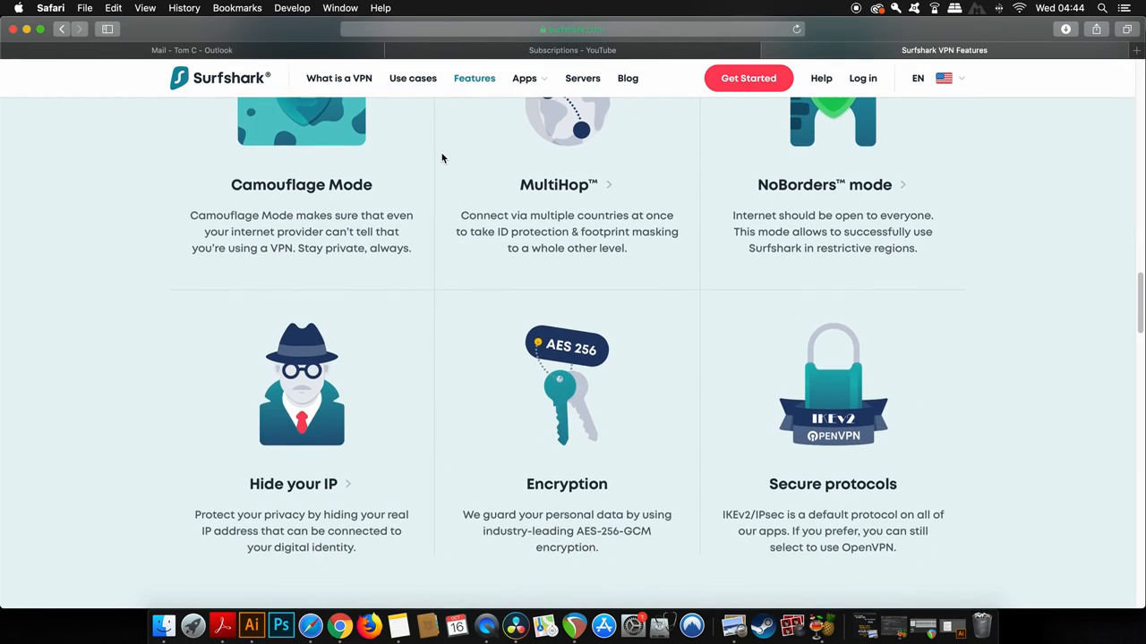
scroll("up", 3)
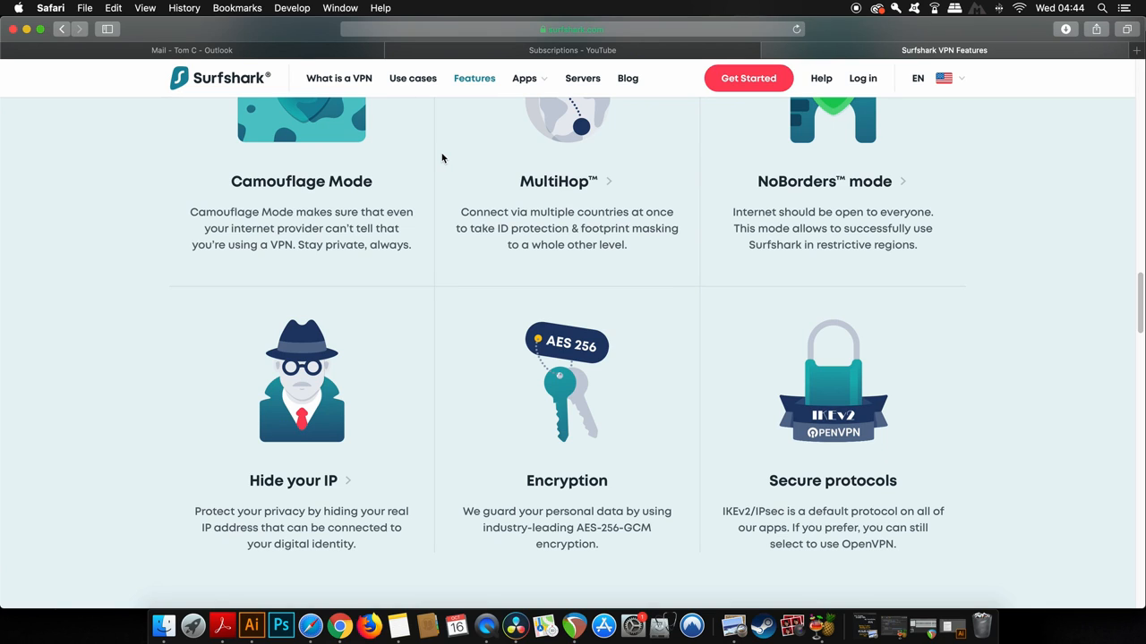